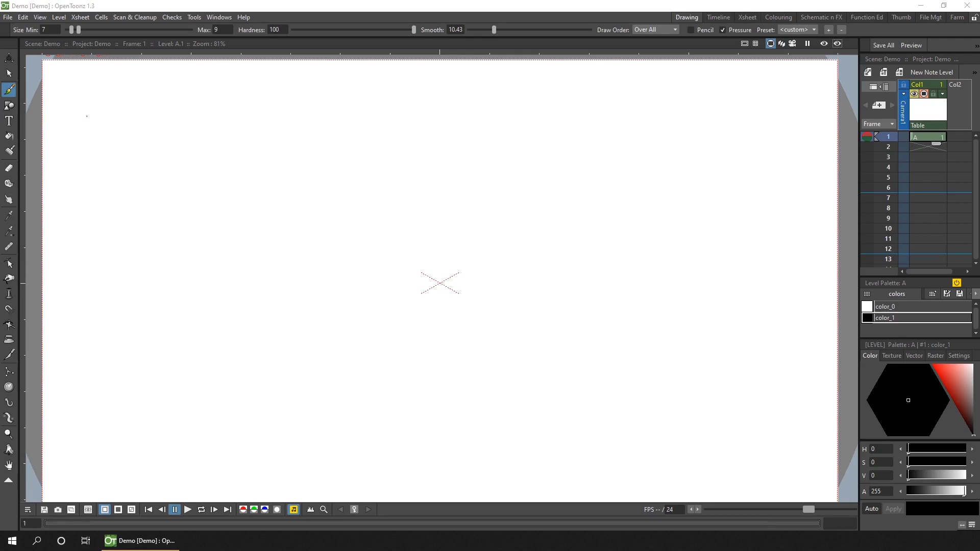
Handwrite items 1. Script, 2. Audio and 3. OpenToonz Scenes with the brush.
{"action": "left_click_drag", "start_coordinate": [76, 101], "coordinate": [84, 120]}
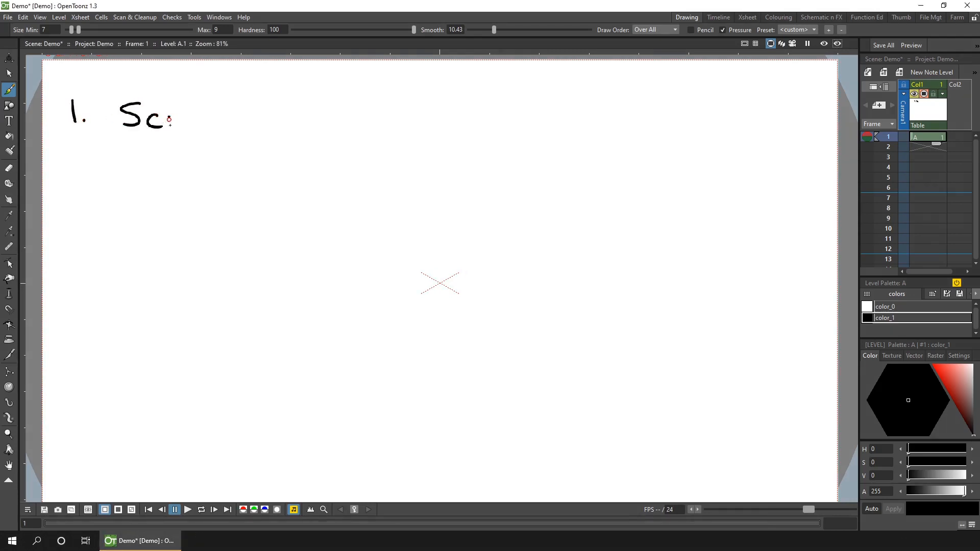
{"action": "left_click_drag", "start_coordinate": [175, 119], "coordinate": [215, 116]}
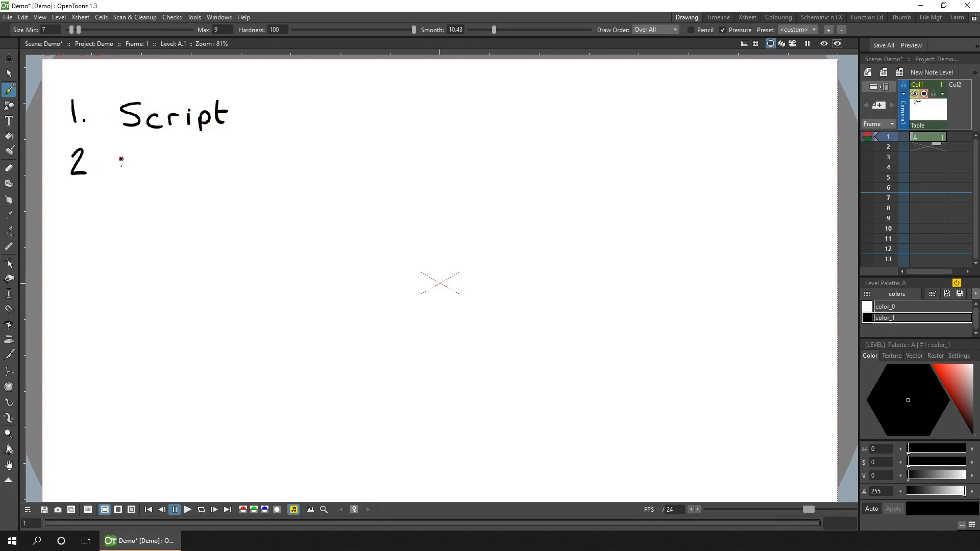
{"action": "left_click_drag", "start_coordinate": [122, 160], "coordinate": [185, 159]}
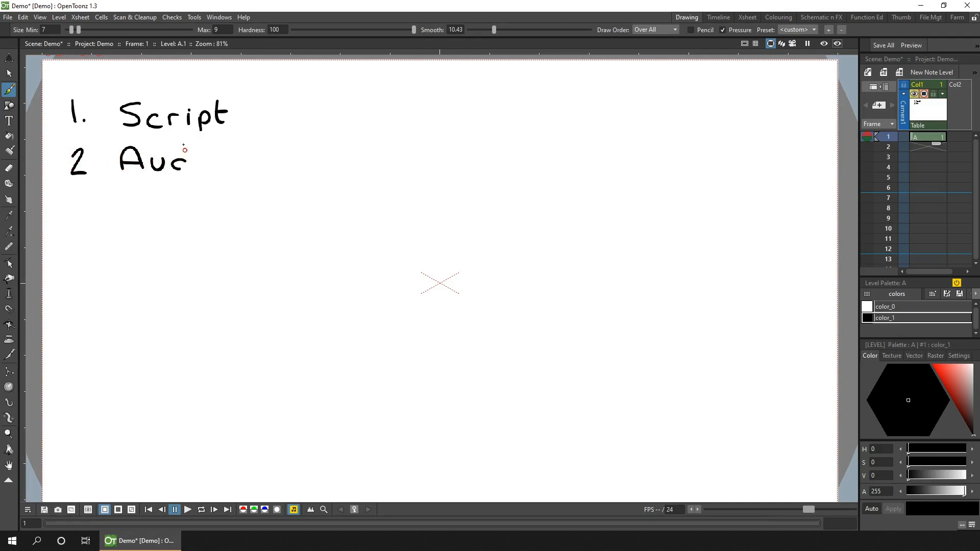
{"action": "left_click_drag", "start_coordinate": [184, 156], "coordinate": [225, 159]}
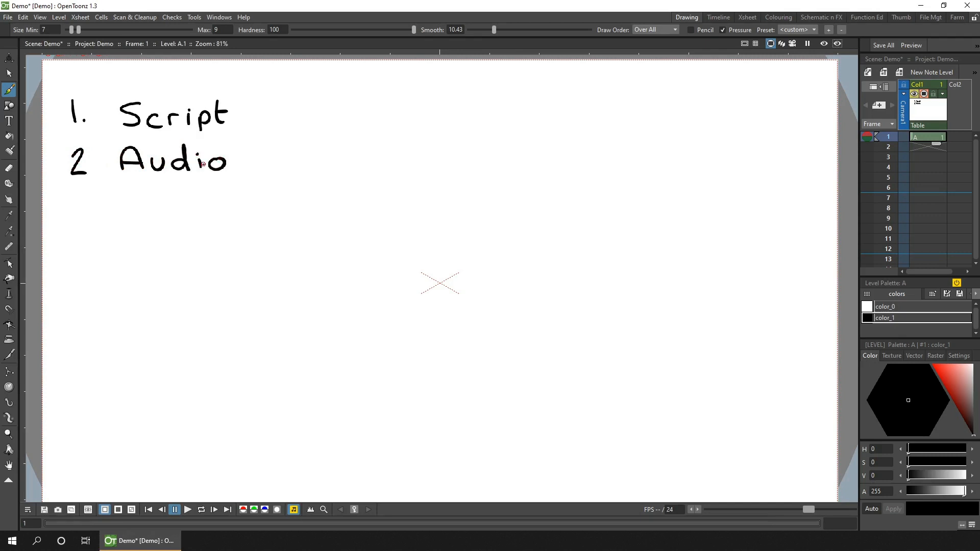
{"action": "mouse_move", "coordinate": [203, 164]}
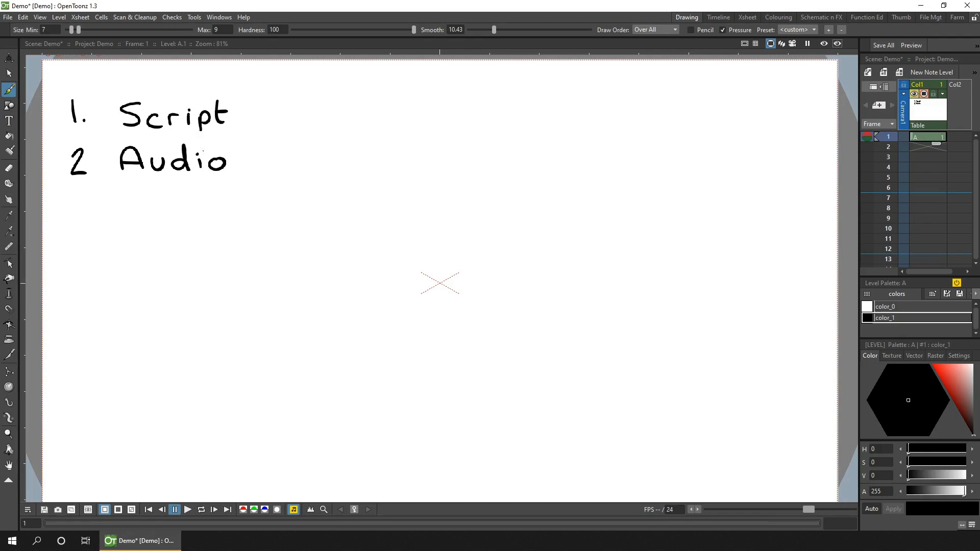
{"action": "left_click_drag", "start_coordinate": [69, 200], "coordinate": [97, 222]}
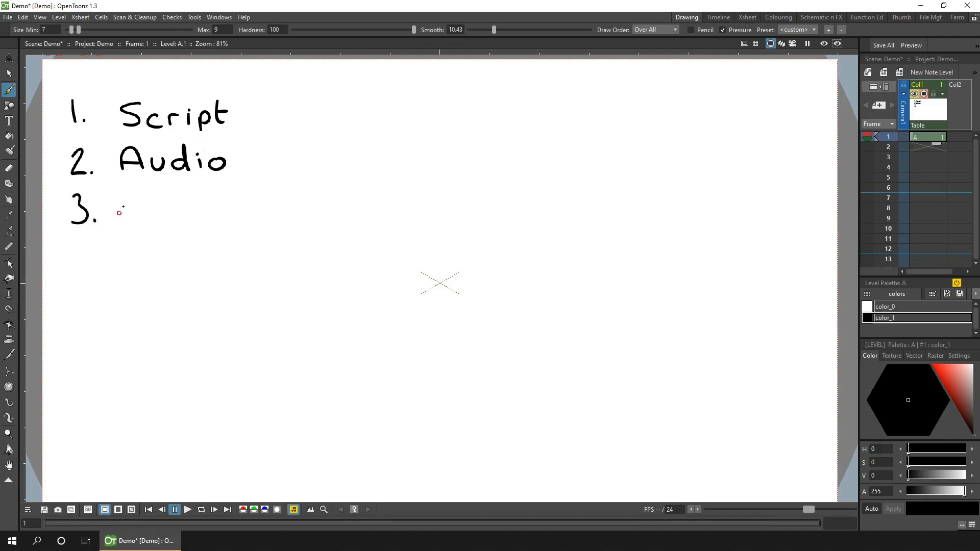
{"action": "left_click_drag", "start_coordinate": [115, 209], "coordinate": [172, 212]}
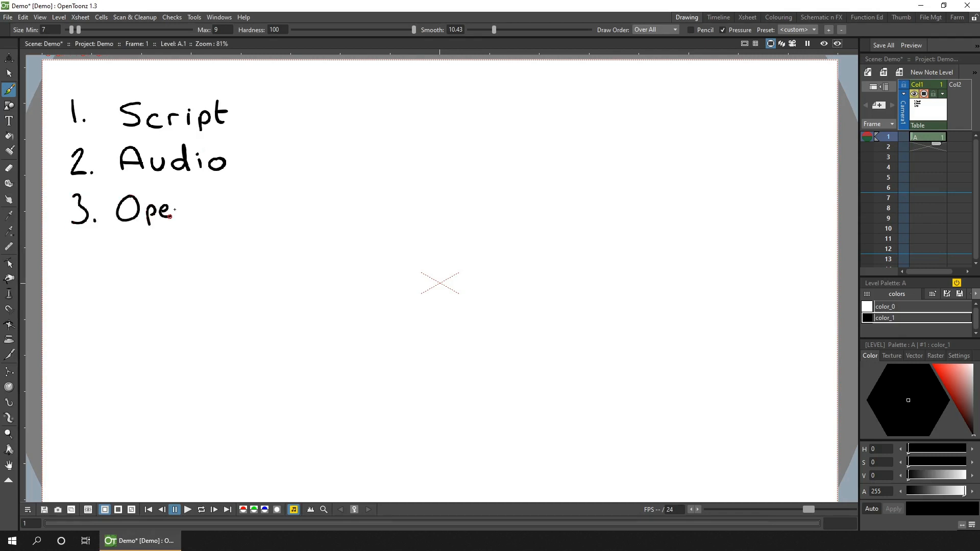
{"action": "left_click_drag", "start_coordinate": [178, 211], "coordinate": [234, 206]}
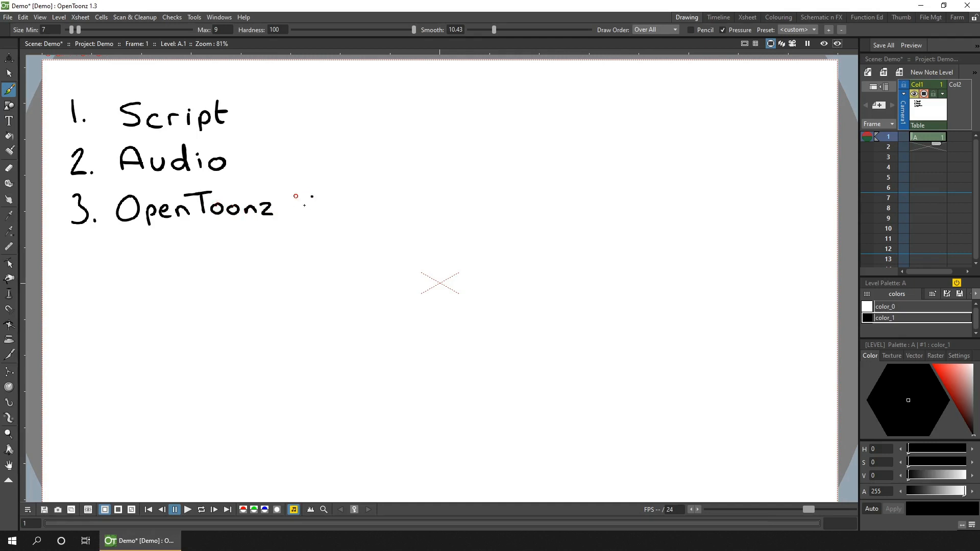
{"action": "left_click_drag", "start_coordinate": [293, 206], "coordinate": [375, 210]}
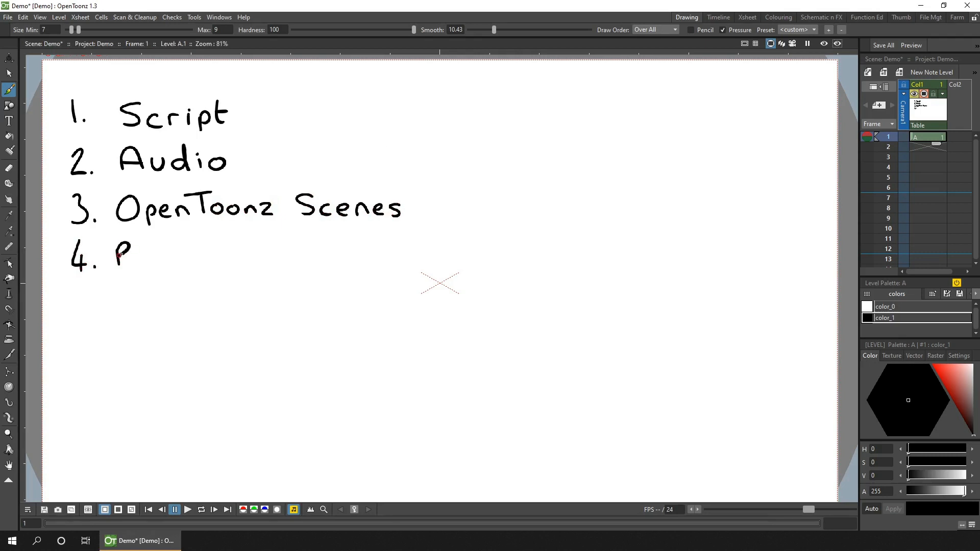
Handwrite items 4. Render farm and 5. Video Collation, then begin a sixth line.
{"action": "left_click_drag", "start_coordinate": [116, 254], "coordinate": [181, 256]}
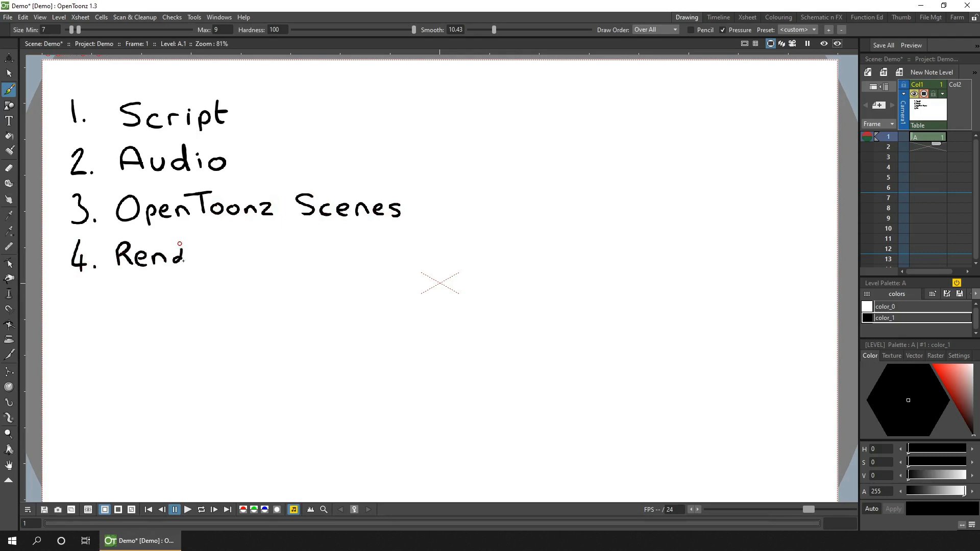
{"action": "left_click_drag", "start_coordinate": [181, 247], "coordinate": [200, 260]}
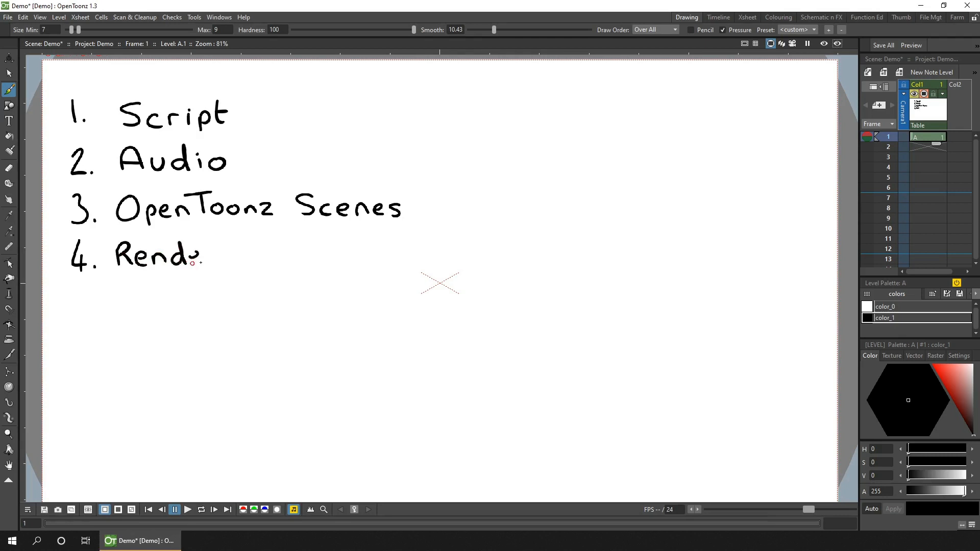
{"action": "left_click_drag", "start_coordinate": [200, 255], "coordinate": [275, 256]}
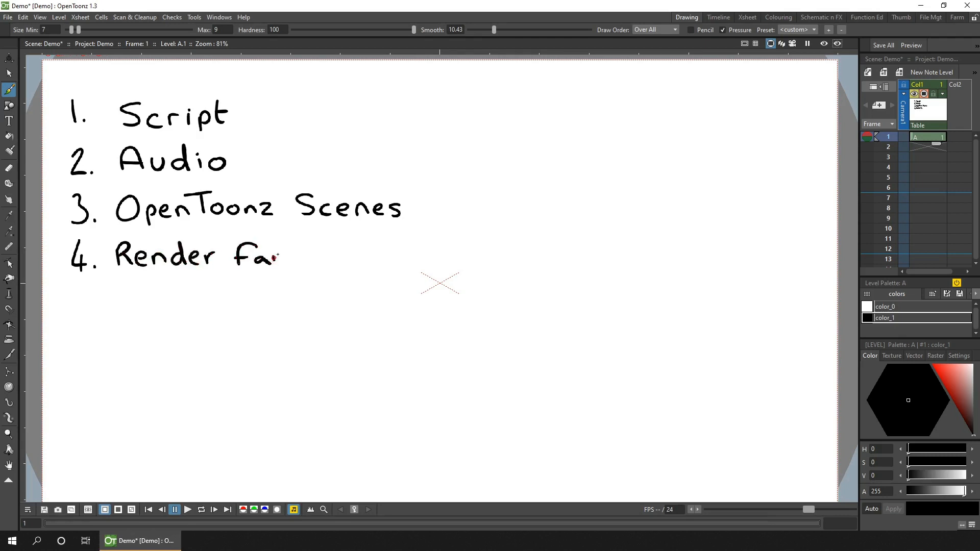
{"action": "left_click_drag", "start_coordinate": [278, 257], "coordinate": [309, 256]}
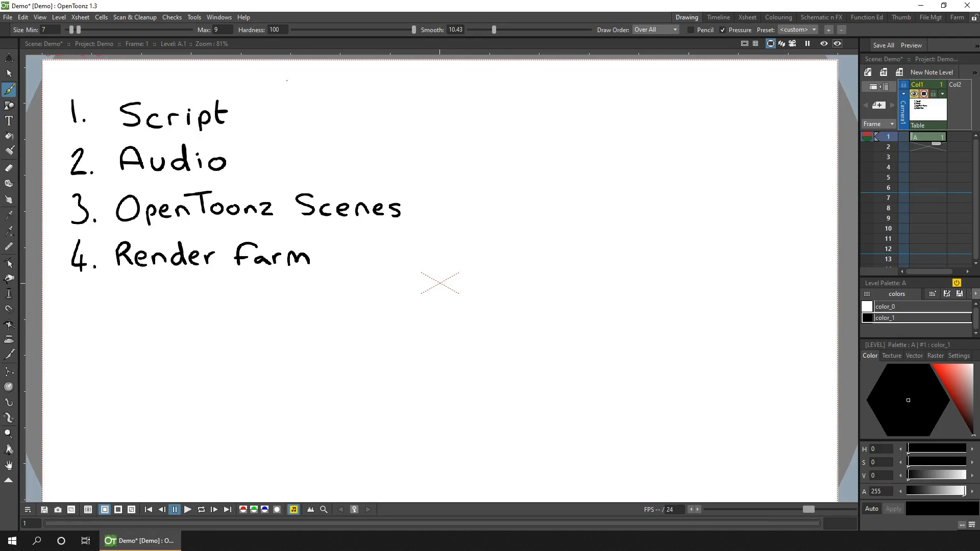
{"action": "left_click_drag", "start_coordinate": [73, 294], "coordinate": [97, 315]}
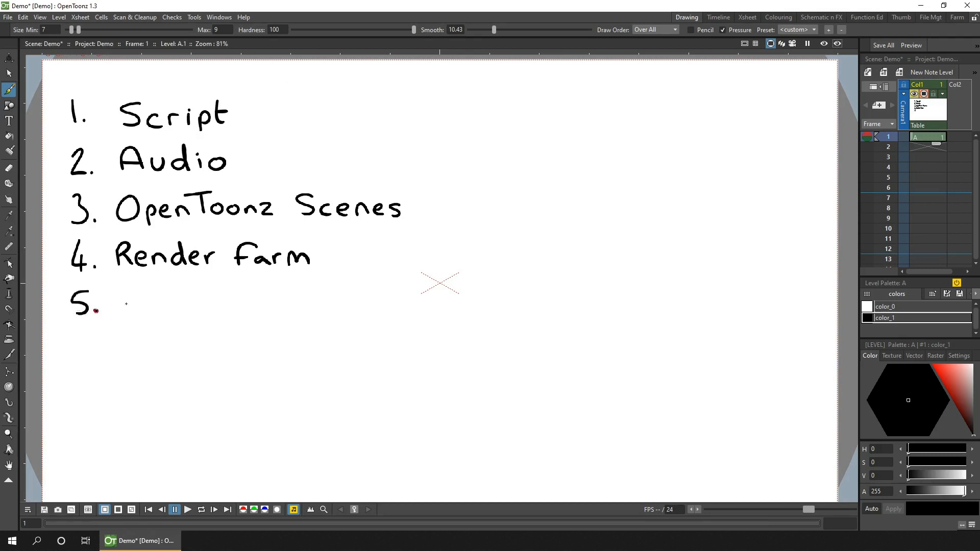
{"action": "left_click_drag", "start_coordinate": [116, 304], "coordinate": [160, 303]}
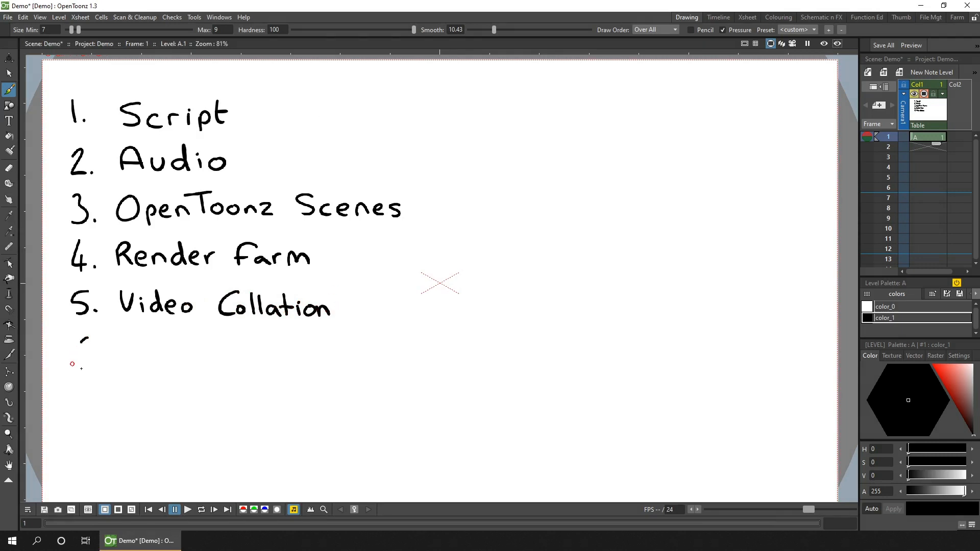
{"action": "left_click_drag", "start_coordinate": [75, 356], "coordinate": [153, 359]}
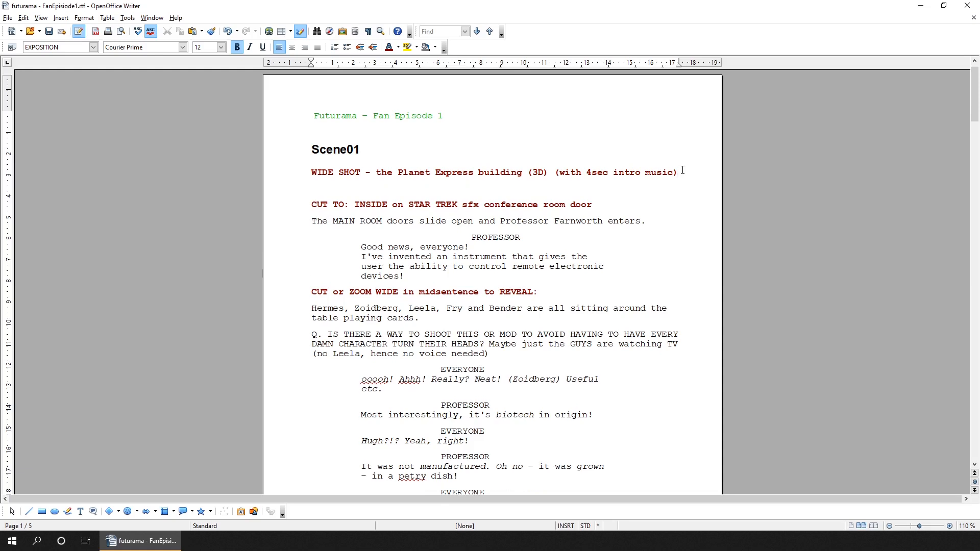
Type the Scene02 heading before 'CUT TO: INSIDE on STAR TREK' and scroll through the script.
{"action": "type", "text": "Scene02"}
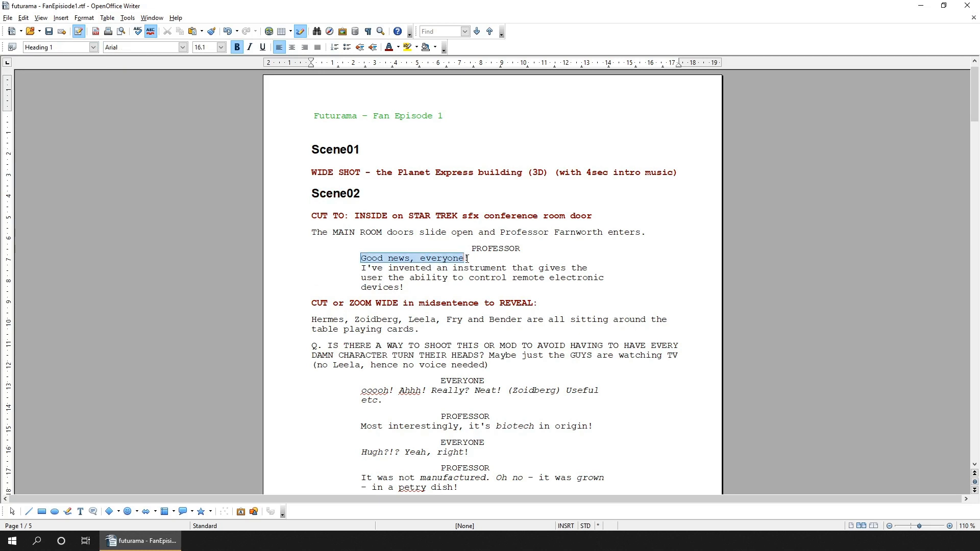
{"action": "scroll", "scroll_direction": "down", "scroll_amount": 3}
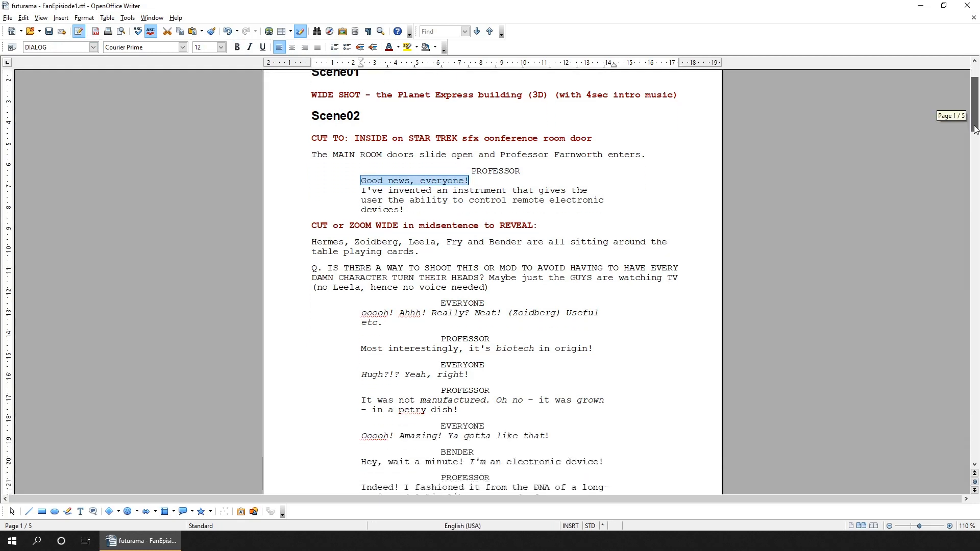
{"action": "scroll", "scroll_direction": "down", "scroll_amount": 3}
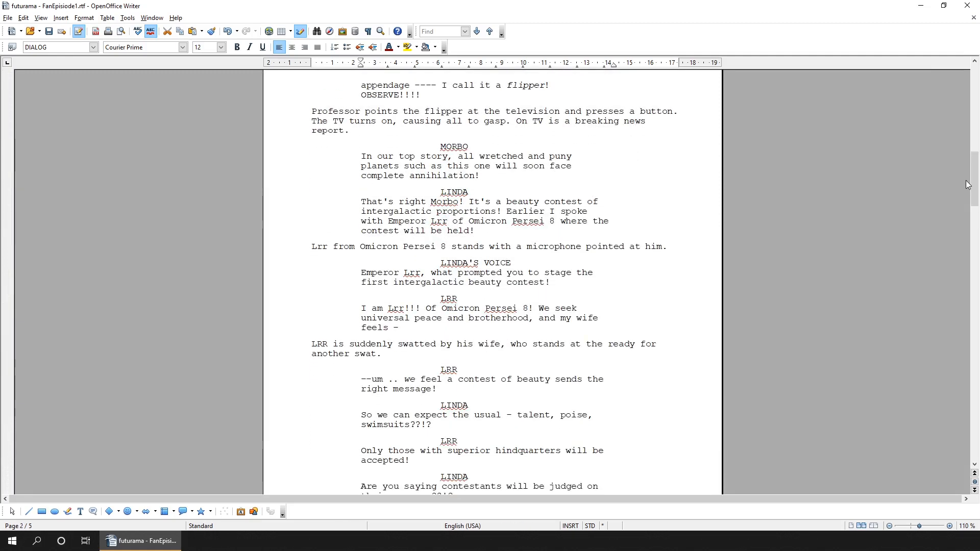
{"action": "left_click_drag", "start_coordinate": [313, 111], "coordinate": [620, 120]}
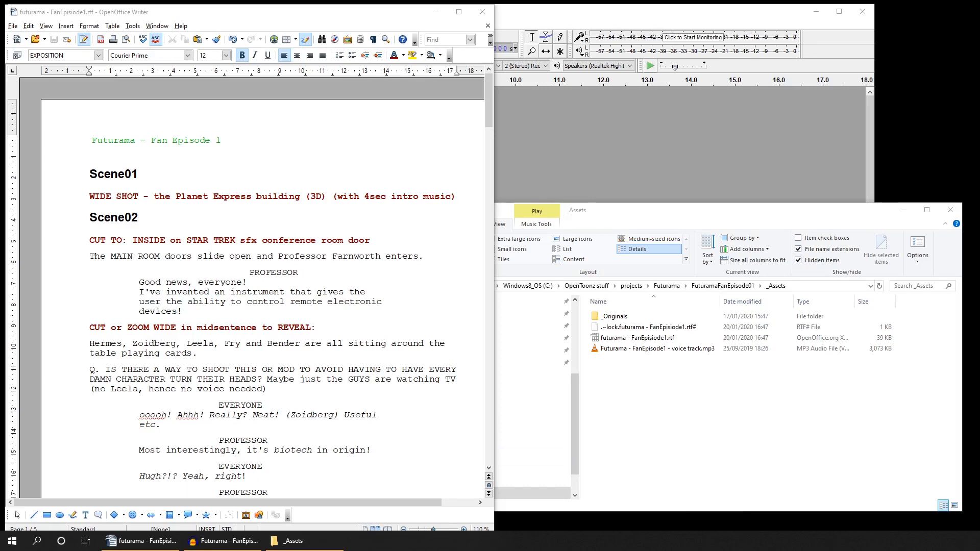
{"action": "mouse_move", "coordinate": [663, 138]}
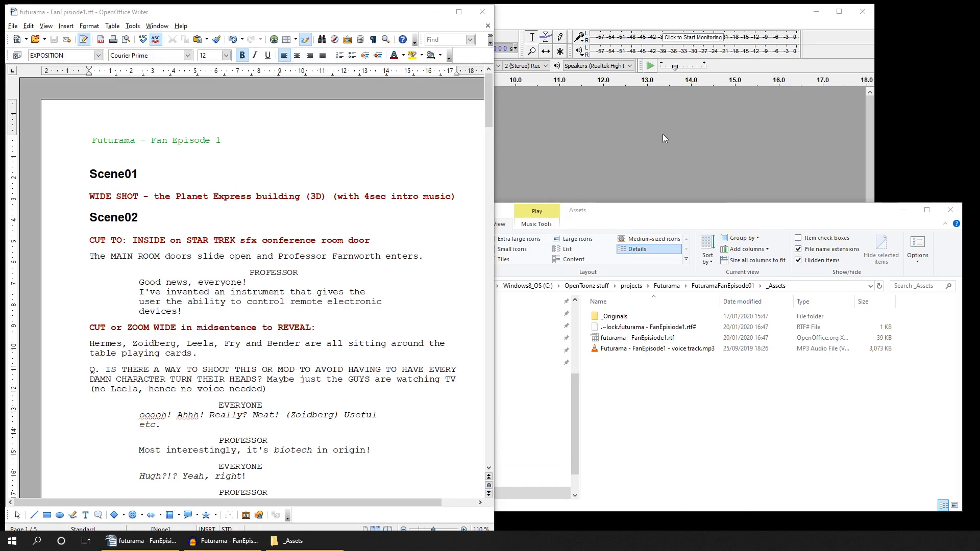
Bring the empty Audacity 'voice track' project forward and select the voice track MP3 in _Assets.
{"action": "left_click", "coordinate": [222, 540]}
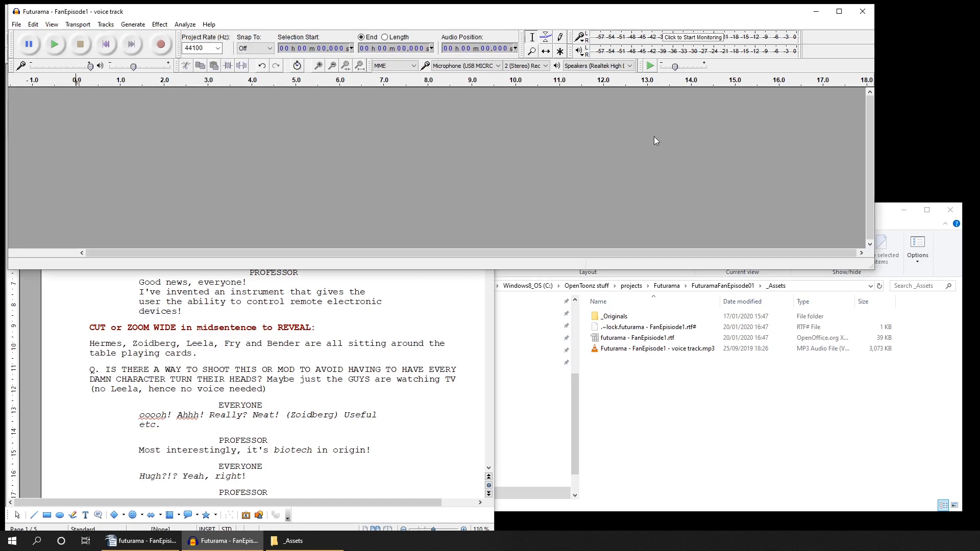
{"action": "left_click", "coordinate": [637, 348]}
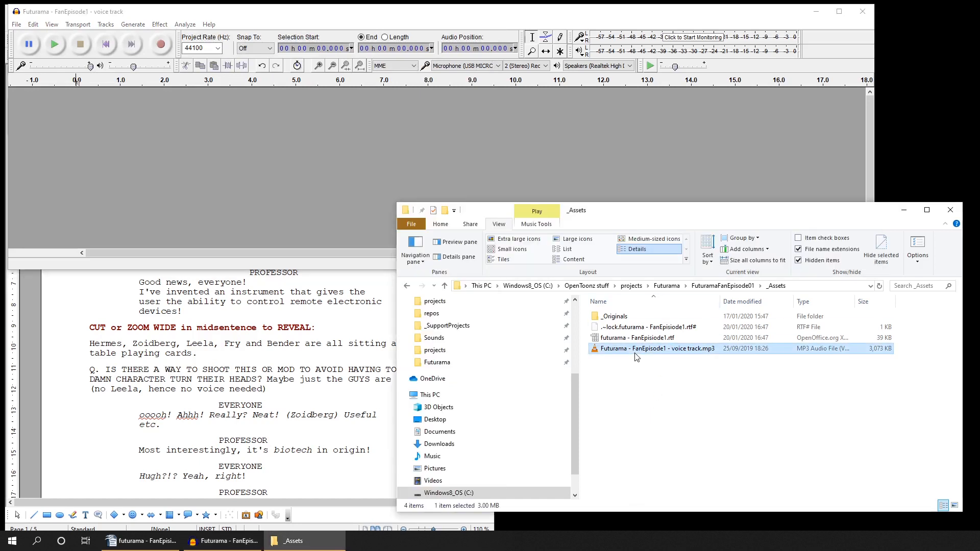
{"action": "mouse_move", "coordinate": [318, 170]}
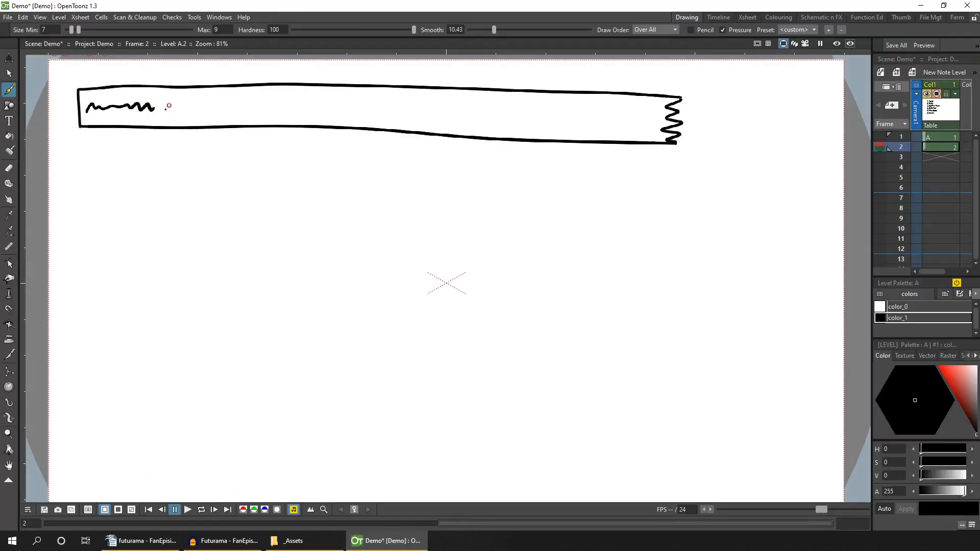
Sketch clip strips with a dashed cut, two separated pieces and a dotted linking line.
{"action": "left_click_drag", "start_coordinate": [175, 110], "coordinate": [568, 114]}
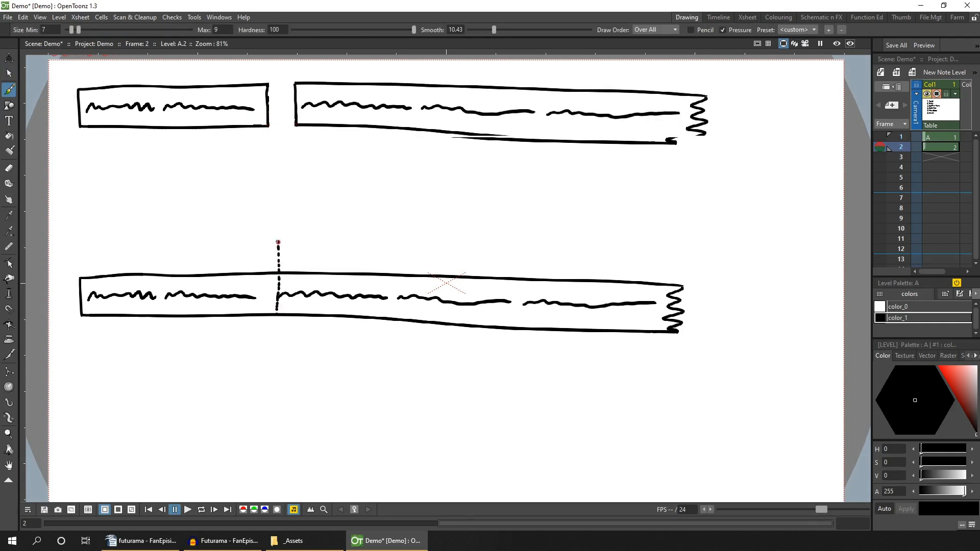
{"action": "left_click", "coordinate": [9, 73]}
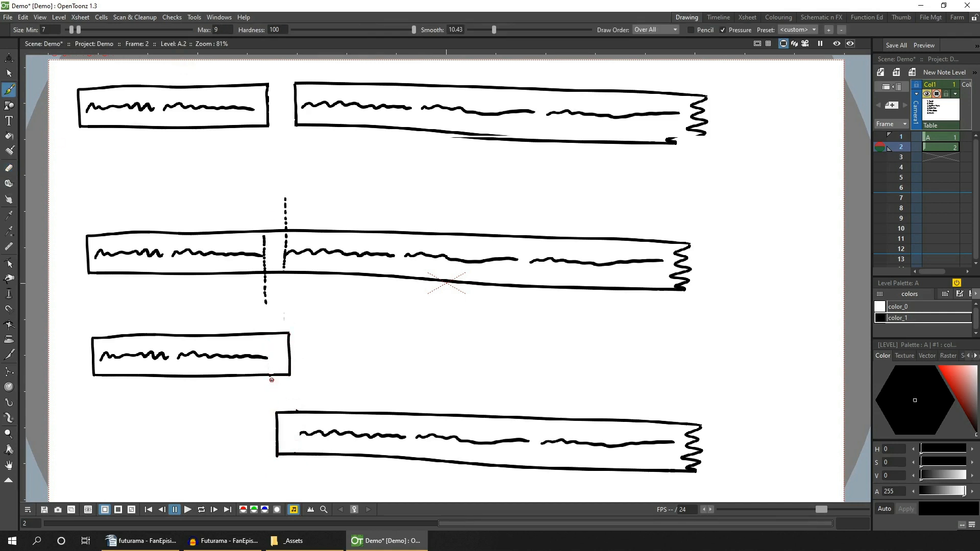
{"action": "left_click_drag", "start_coordinate": [269, 378], "coordinate": [294, 407]}
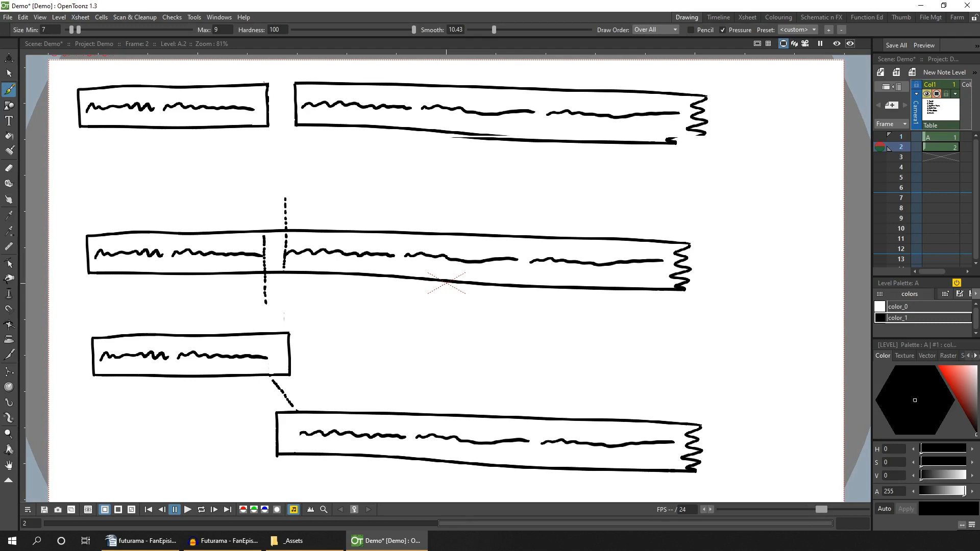
{"action": "left_click", "coordinate": [141, 541]}
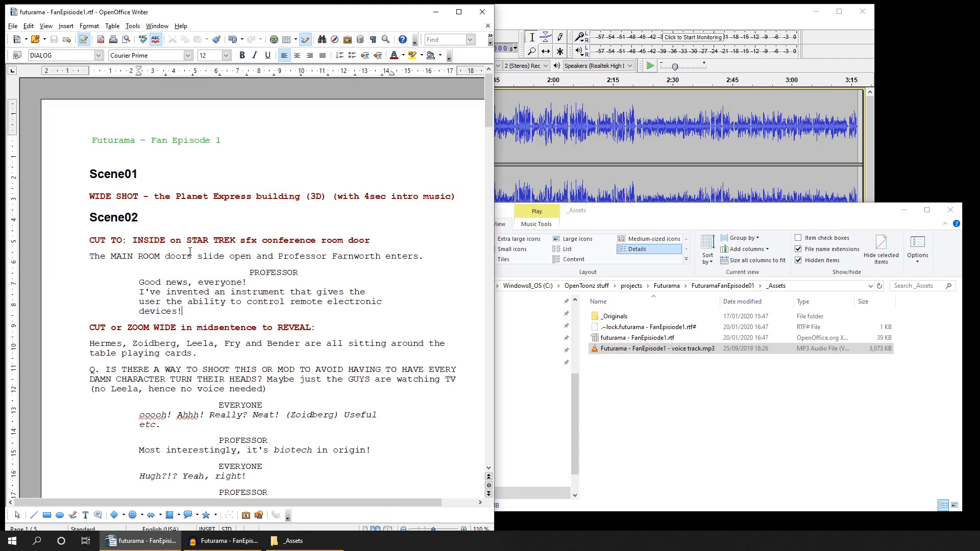
Play the voice track and mark the first scene's end at about 4.09 seconds.
{"action": "left_click_drag", "start_coordinate": [261, 240], "coordinate": [368, 239]}
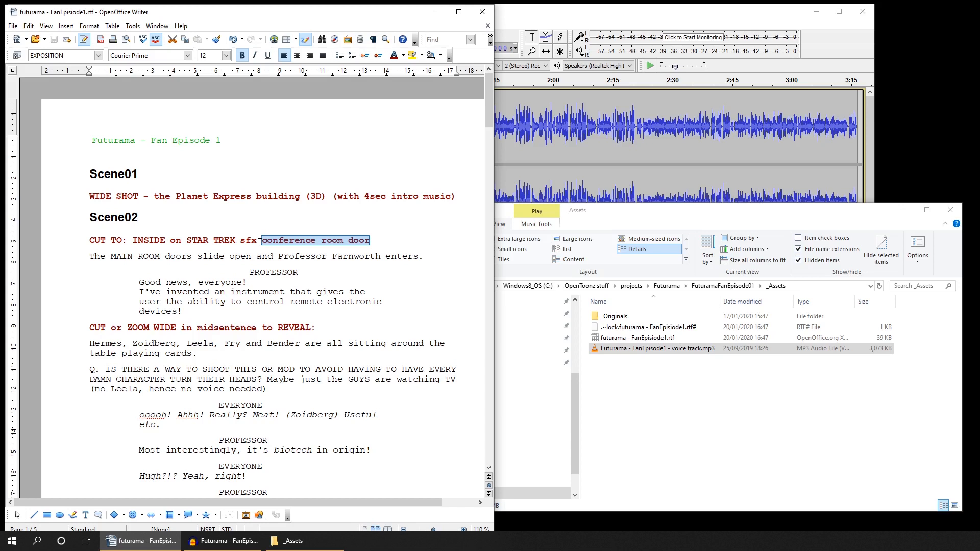
{"action": "left_click", "coordinate": [223, 540]}
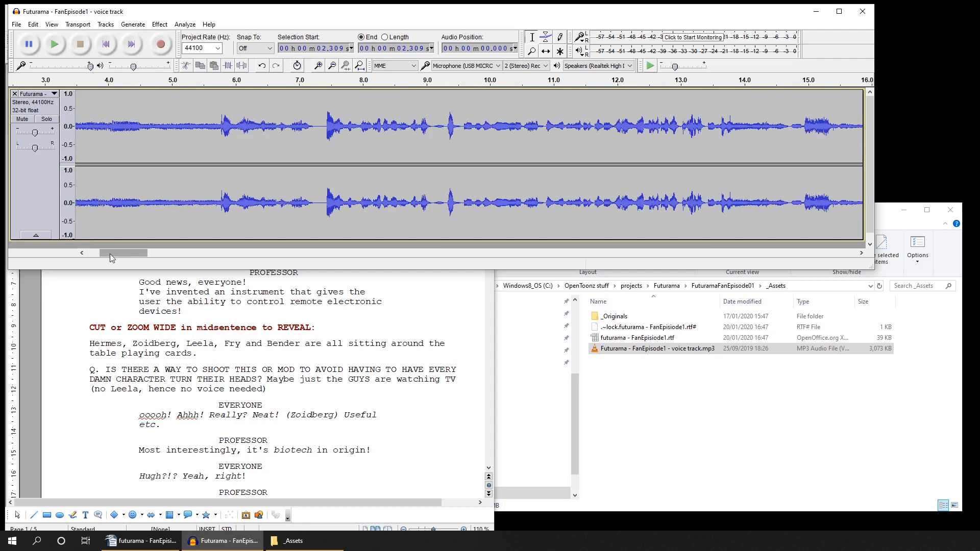
{"action": "left_click", "coordinate": [54, 44]}
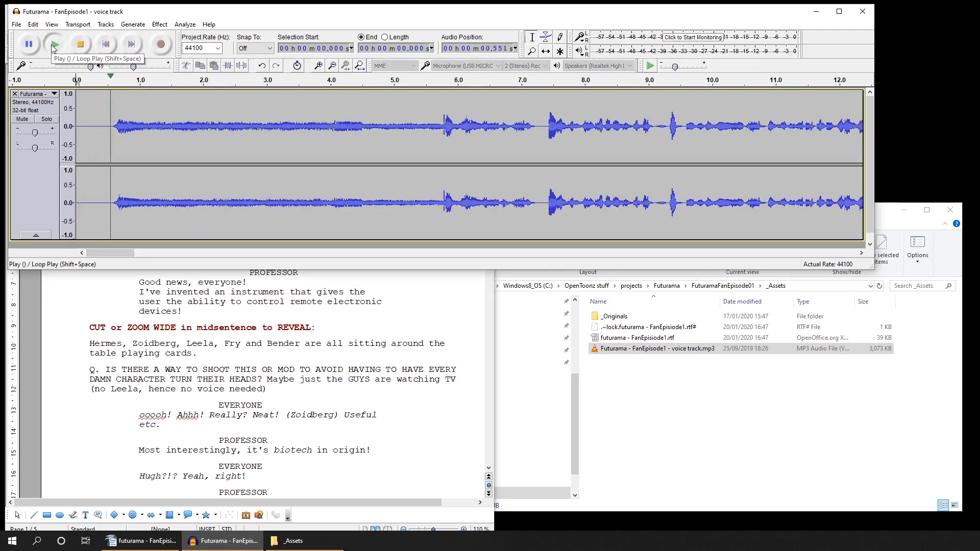
{"action": "left_click", "coordinate": [54, 44]}
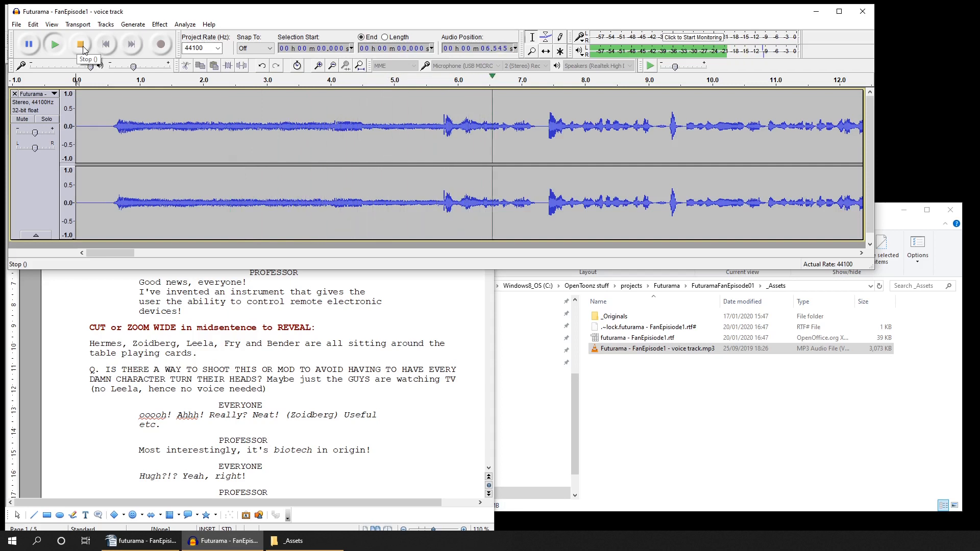
{"action": "left_click", "coordinate": [80, 45]}
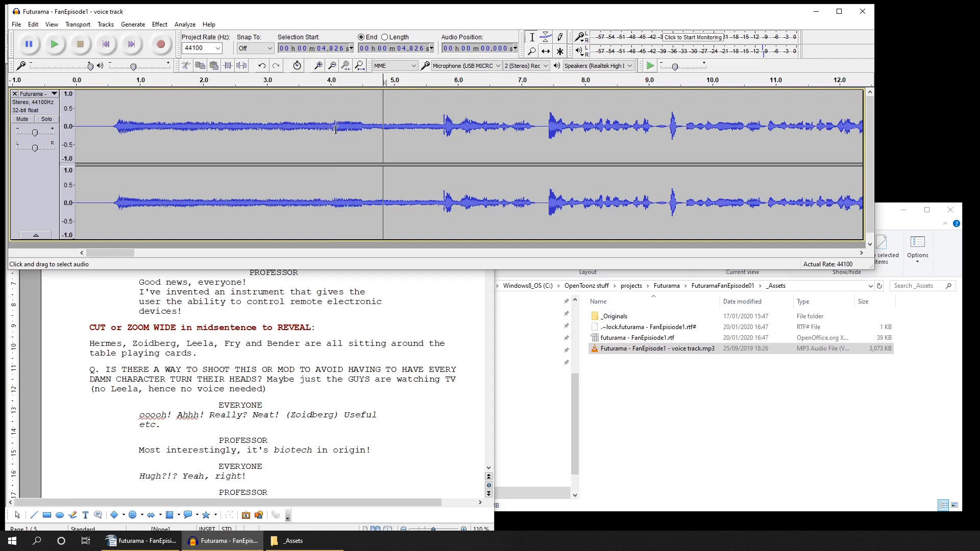
{"action": "left_click", "coordinate": [32, 24]}
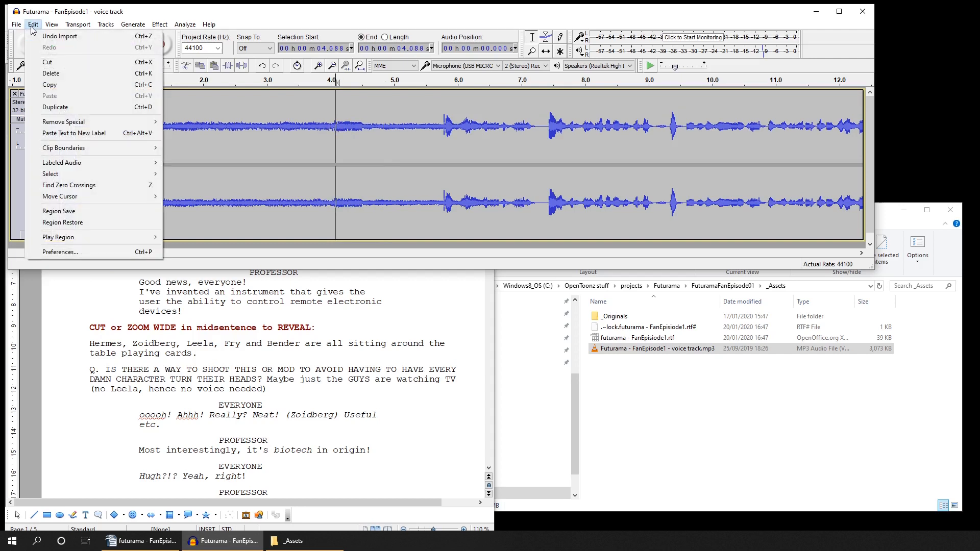
{"action": "mouse_move", "coordinate": [50, 173]}
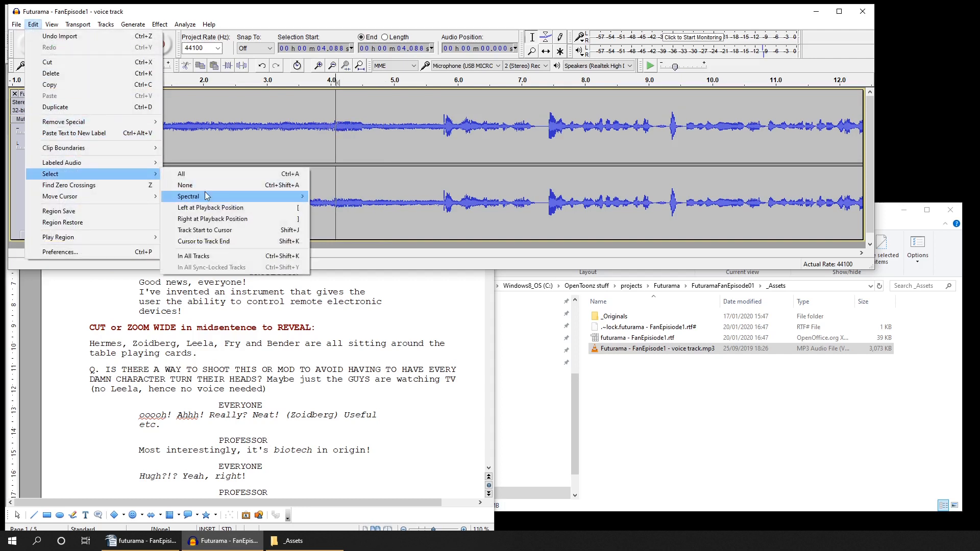
{"action": "mouse_move", "coordinate": [212, 230]}
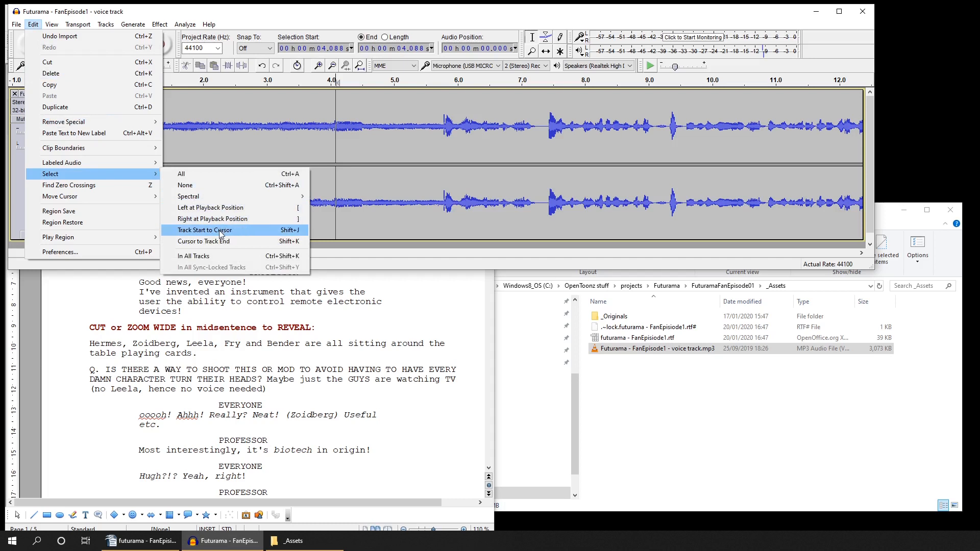
Select from track start to the cursor and export it as Sc01.wav in _Assets.
{"action": "left_click", "coordinate": [203, 230]}
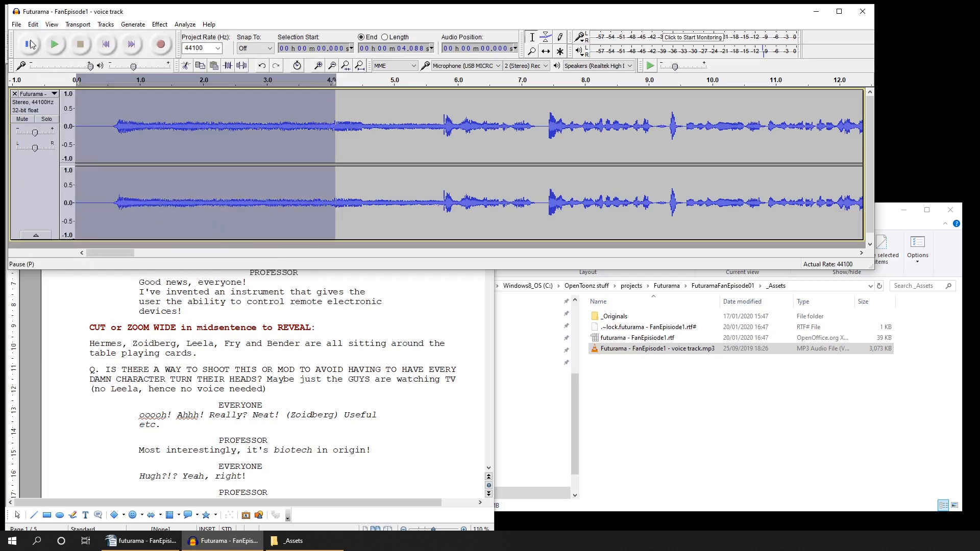
{"action": "left_click", "coordinate": [16, 24]}
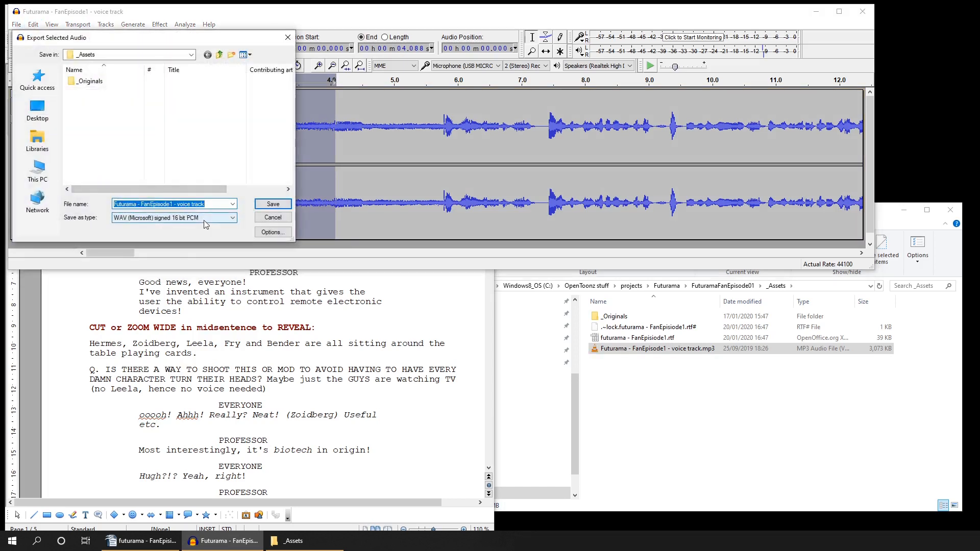
{"action": "type", "text": "S"}
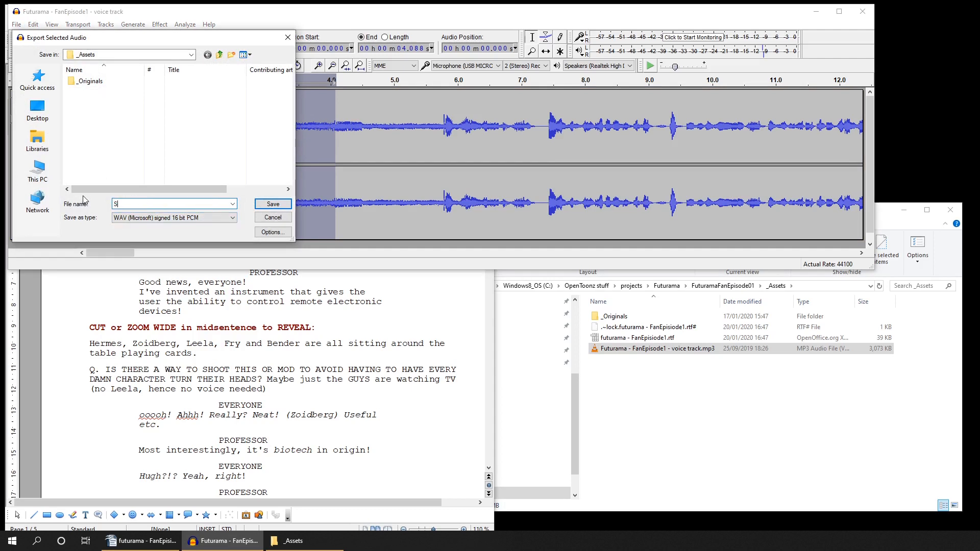
{"action": "left_click", "coordinate": [272, 204]}
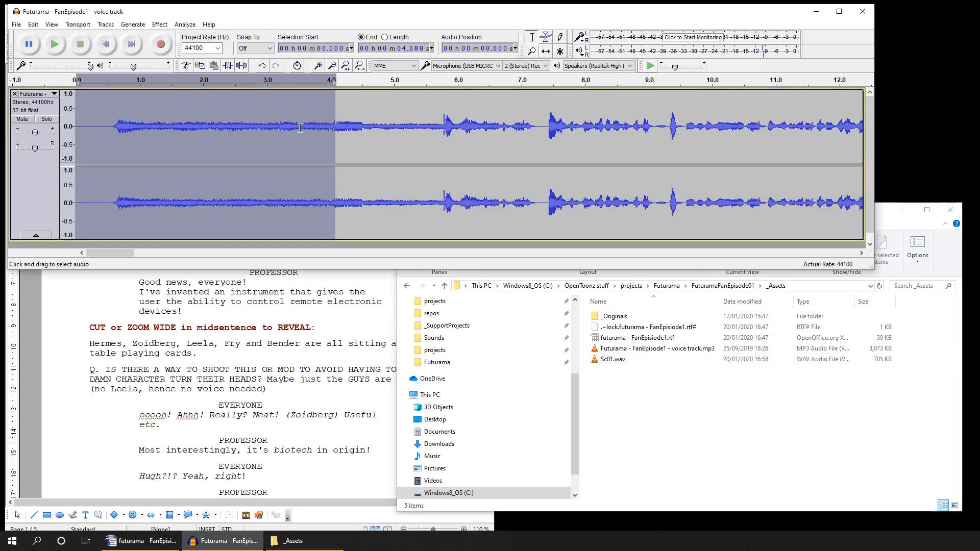
Check the audio near 4 s, mark ~3.28 s, and cut from track start to there.
{"action": "left_click", "coordinate": [342, 129]}
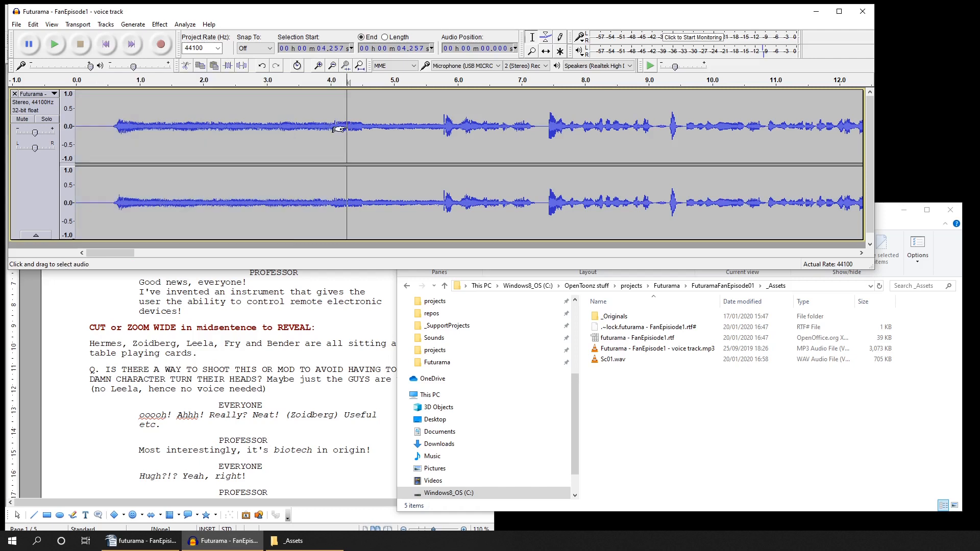
{"action": "left_click_drag", "start_coordinate": [336, 128], "coordinate": [368, 128]}
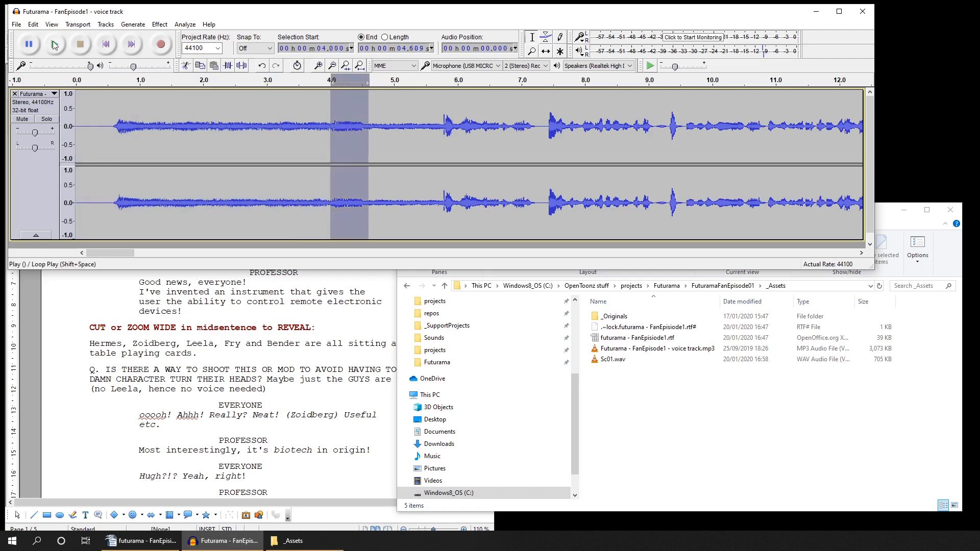
{"action": "left_click", "coordinate": [54, 44]}
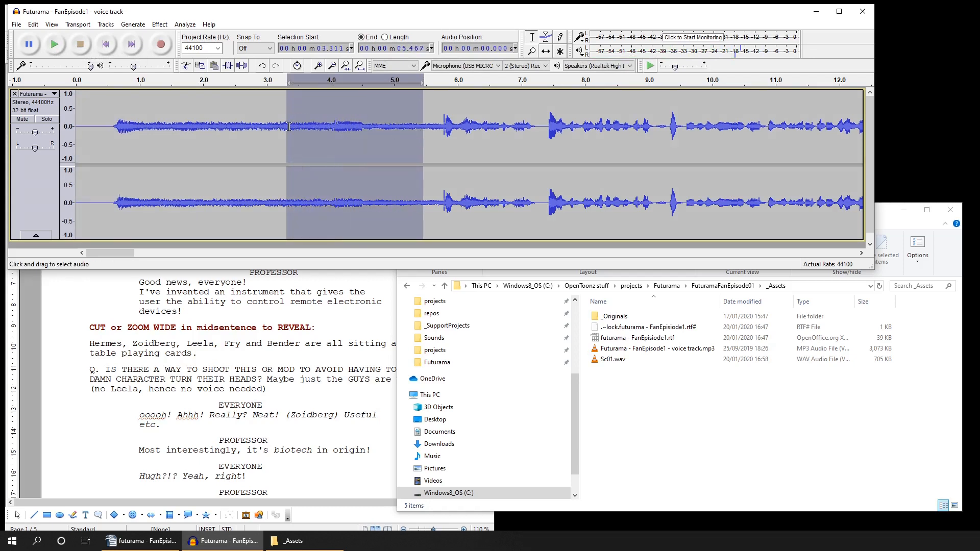
{"action": "left_click", "coordinate": [285, 128]}
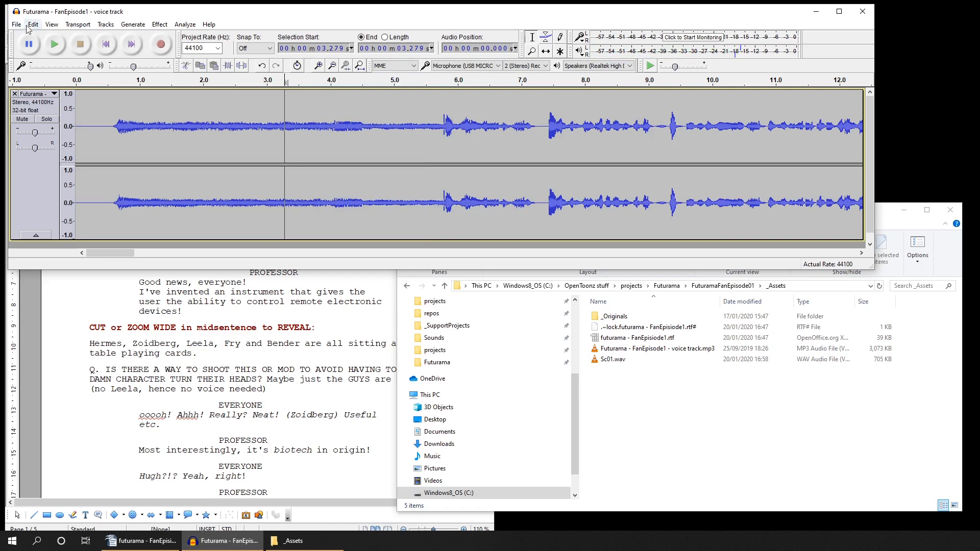
{"action": "left_click", "coordinate": [32, 24]}
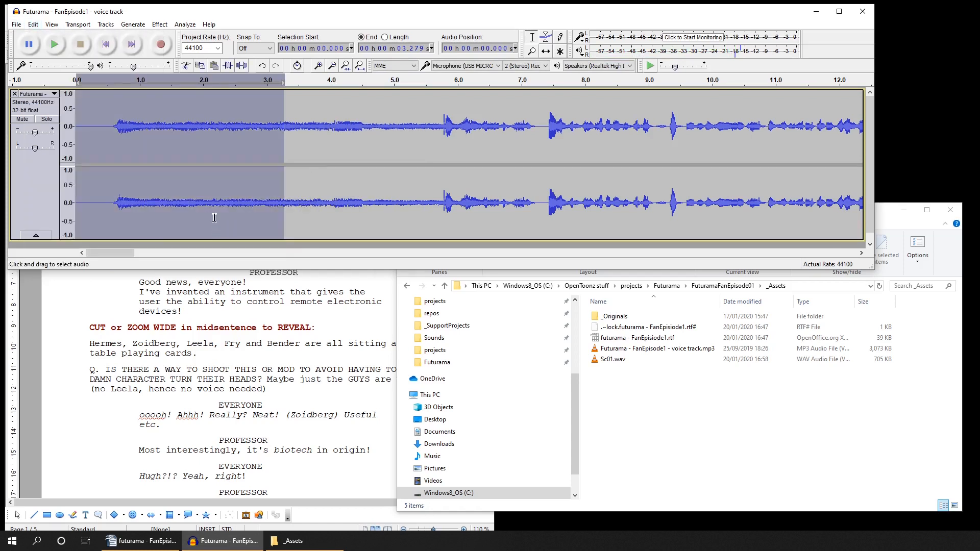
{"action": "left_click", "coordinate": [33, 24]}
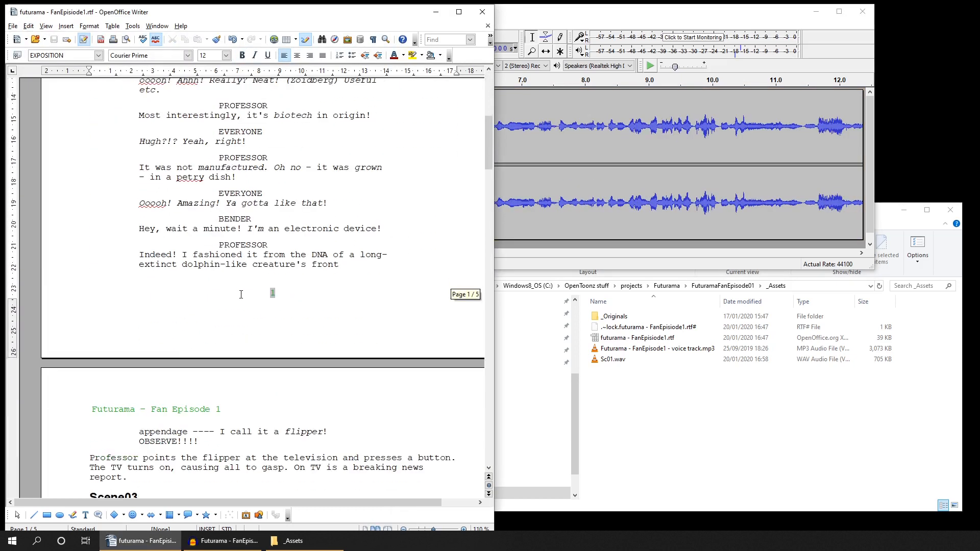
Scroll the script to Scene03 and play the voice track toward the ~41-second mark.
{"action": "scroll", "scroll_direction": "down", "scroll_amount": 3}
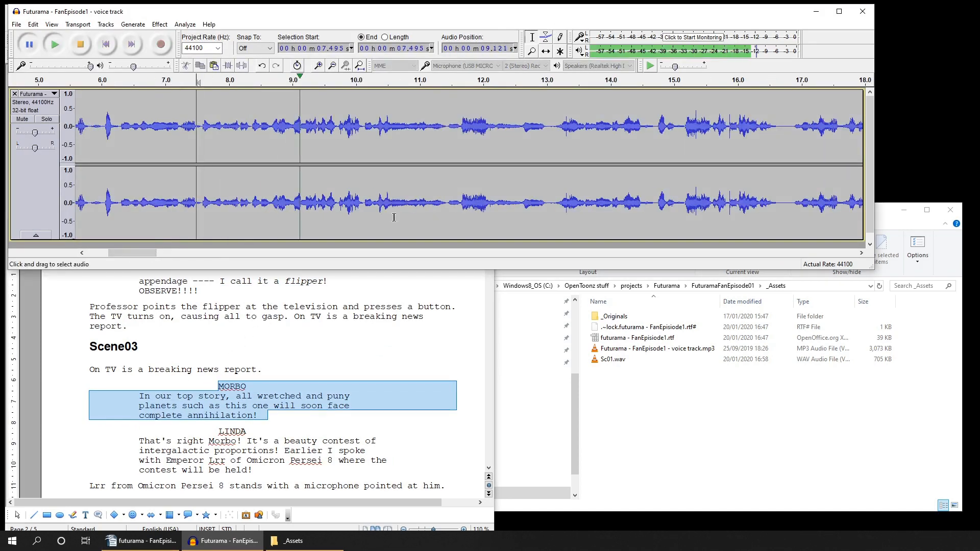
{"action": "left_click", "coordinate": [53, 44]}
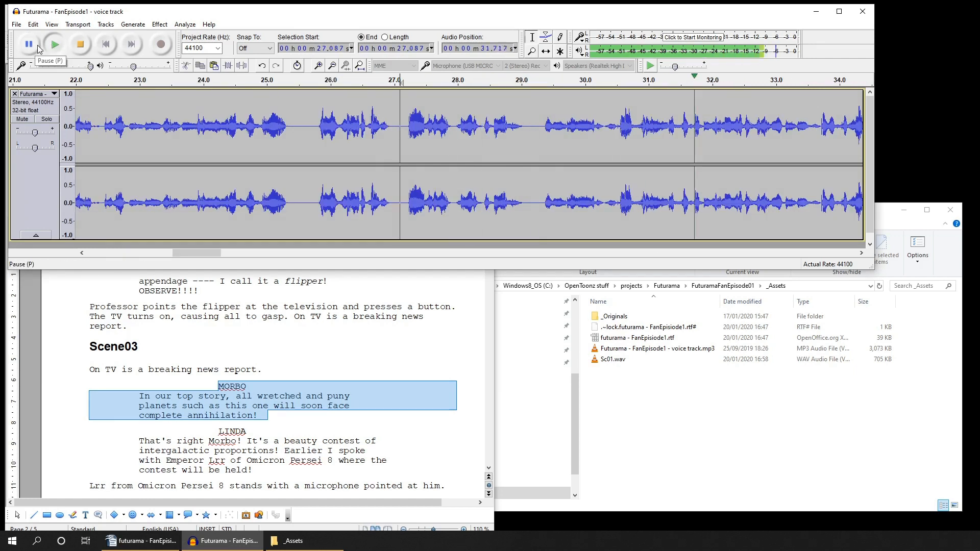
{"action": "left_click", "coordinate": [54, 44]}
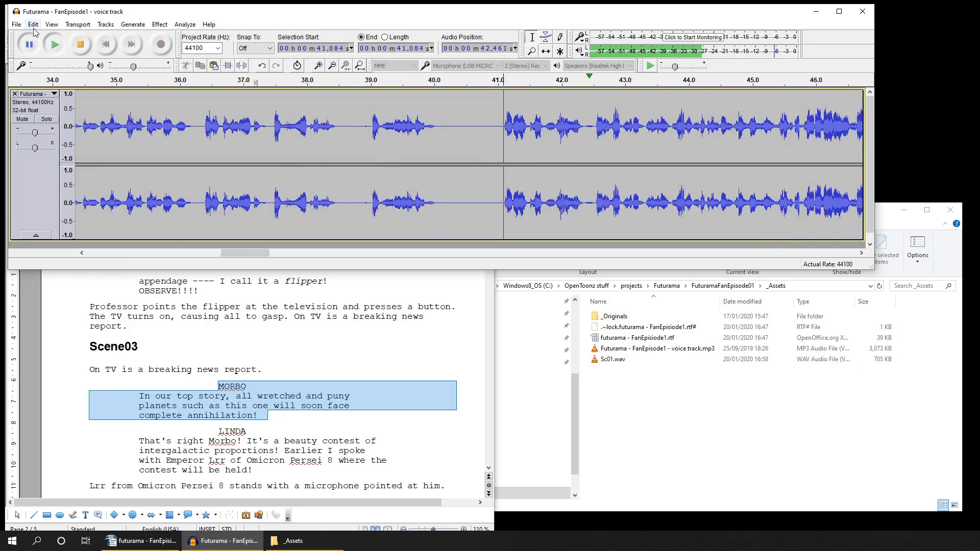
Select track start to cursor, export as Sc02.wav, and accept the empty metadata.
{"action": "left_click", "coordinate": [32, 24]}
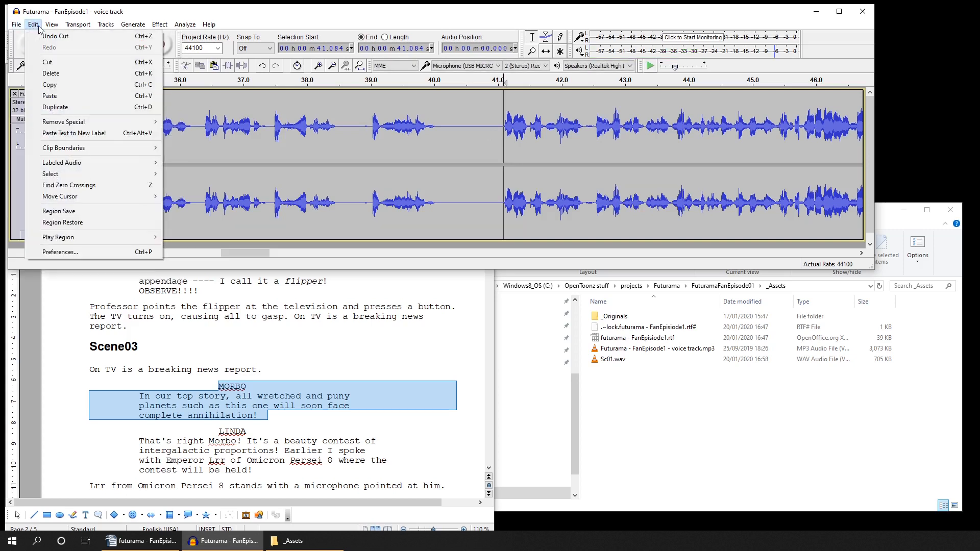
{"action": "left_click", "coordinate": [55, 44]}
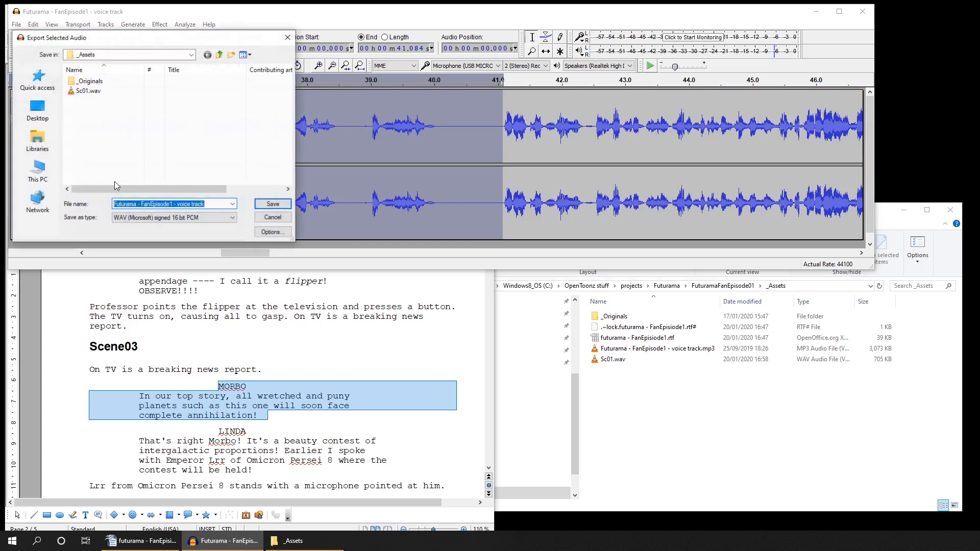
{"action": "type", "text": "S"}
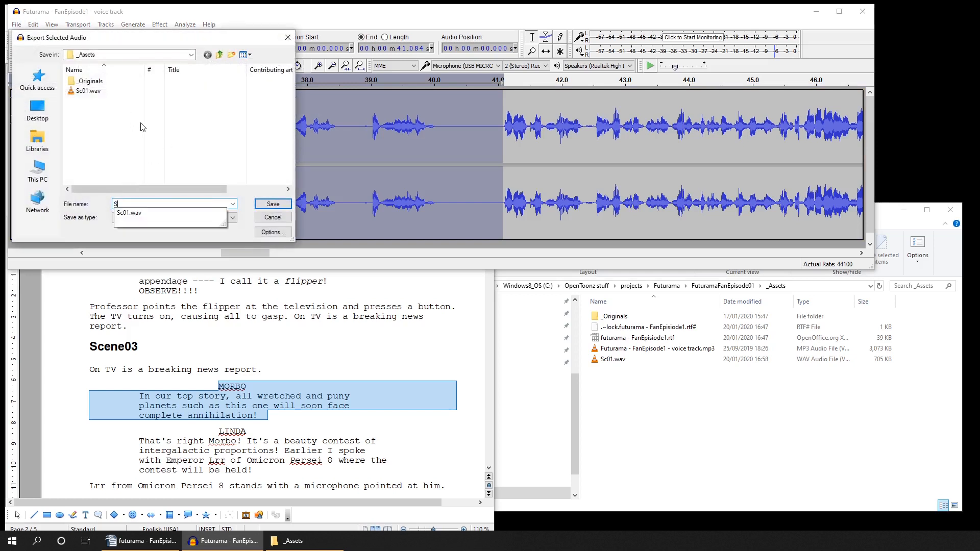
{"action": "left_click", "coordinate": [272, 204]}
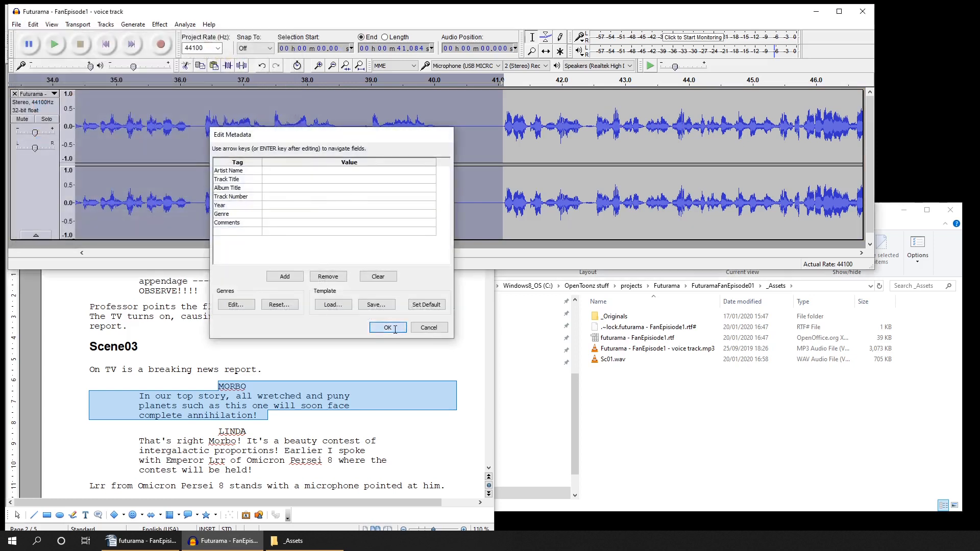
{"action": "left_click", "coordinate": [387, 328]}
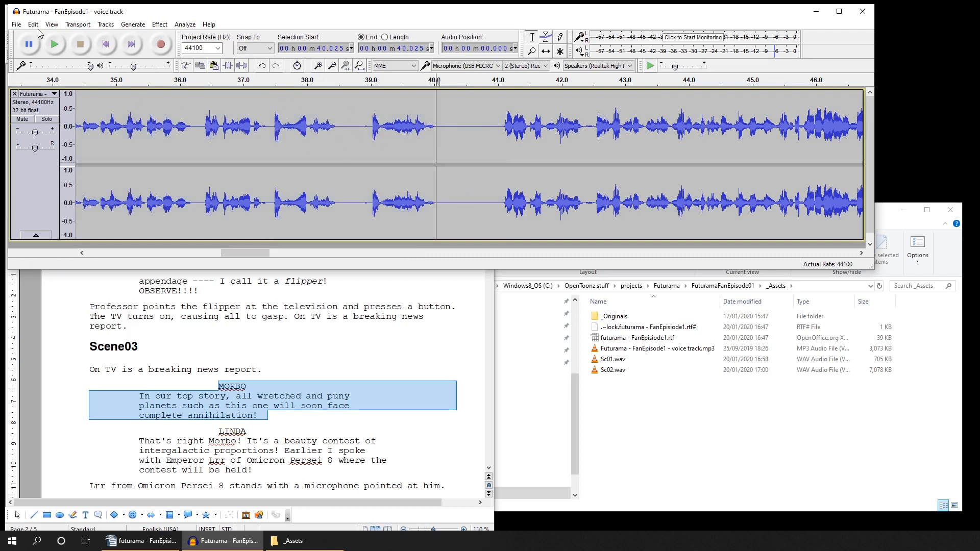
Cut the exported second scene from the voice track and resume playback.
{"action": "left_click", "coordinate": [33, 25]}
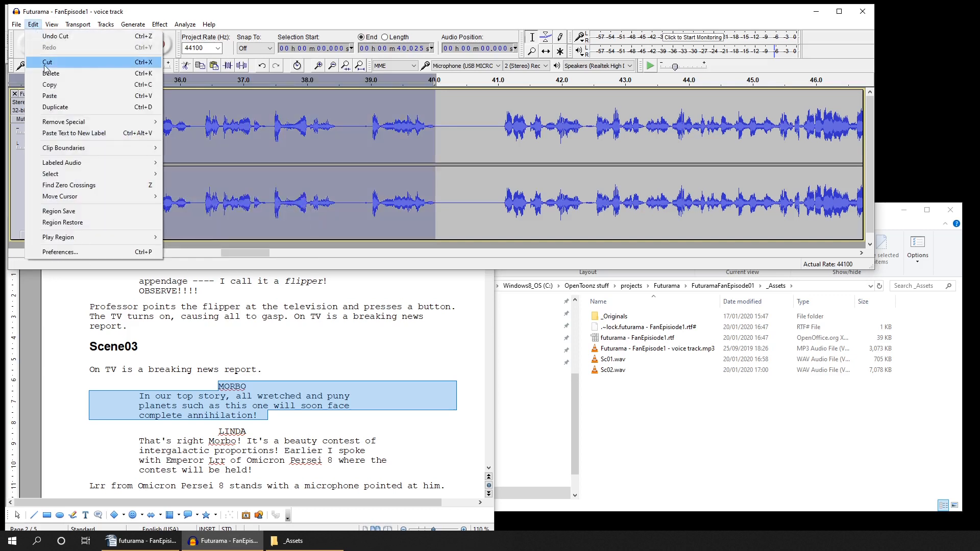
{"action": "left_click", "coordinate": [47, 61]}
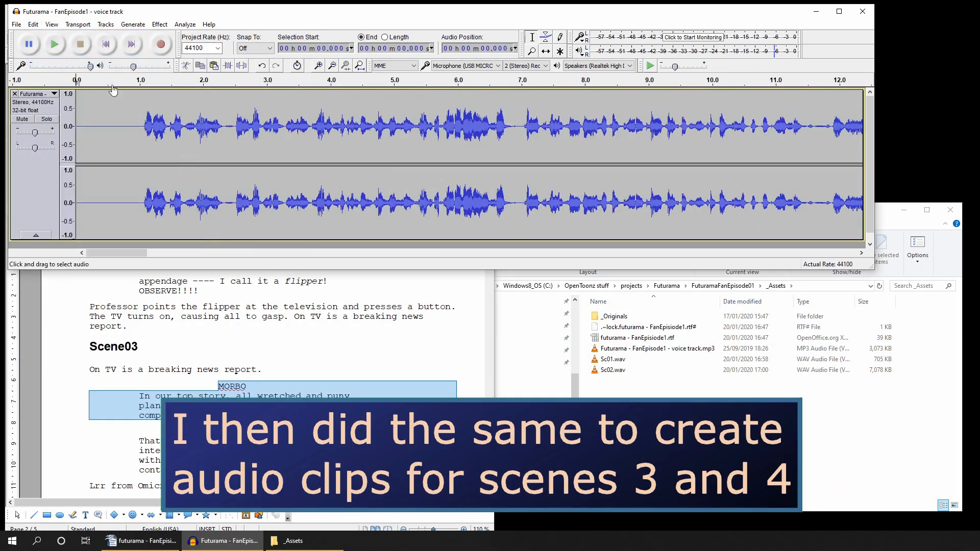
{"action": "left_click", "coordinate": [53, 43]}
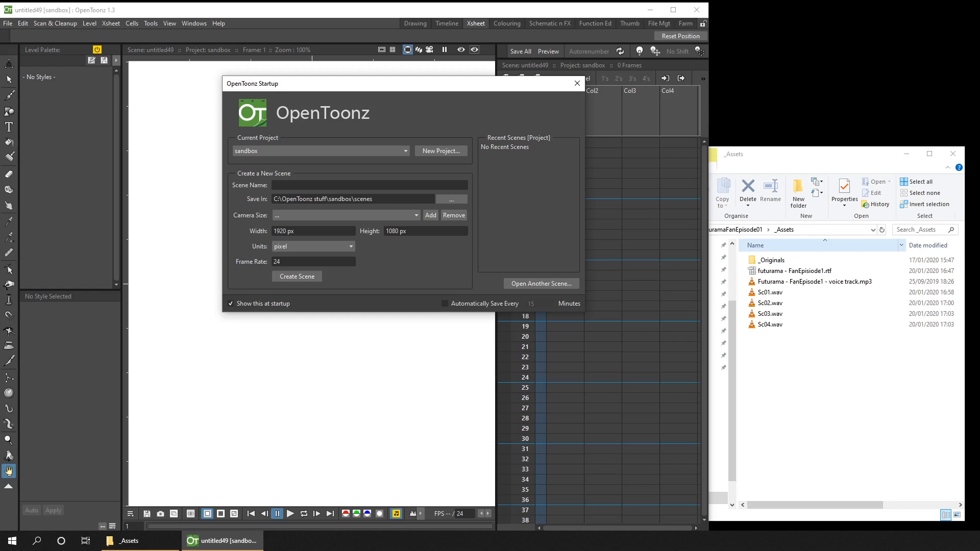
Pick FuturamaFanEpisode01 from the Current Project dropdown in the OpenToonz Startup dialog.
{"action": "left_click", "coordinate": [770, 303]}
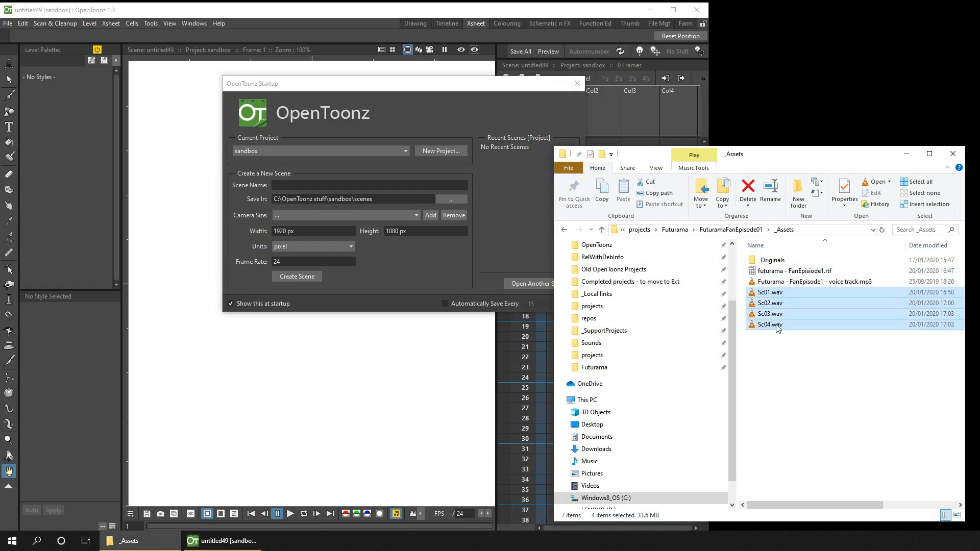
{"action": "mouse_move", "coordinate": [774, 373]}
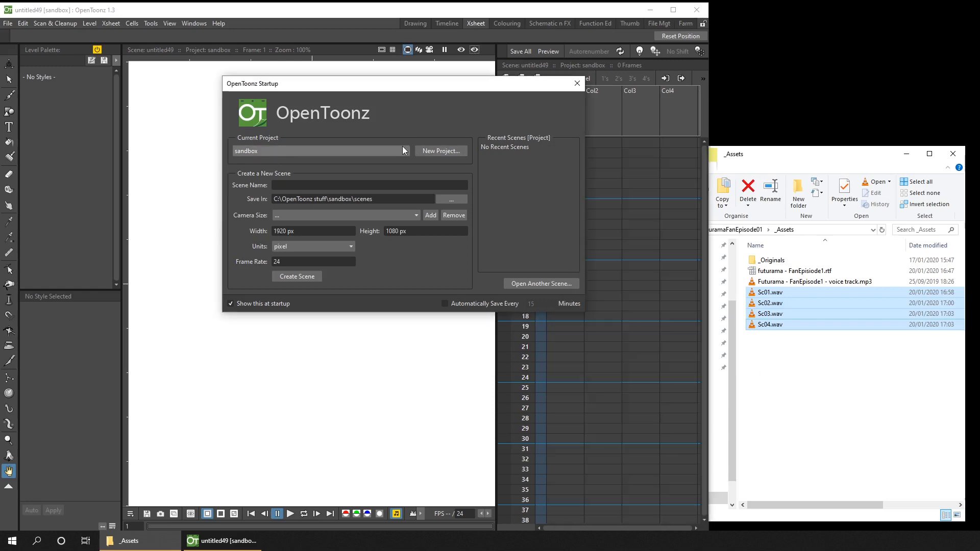
{"action": "left_click", "coordinate": [404, 150]}
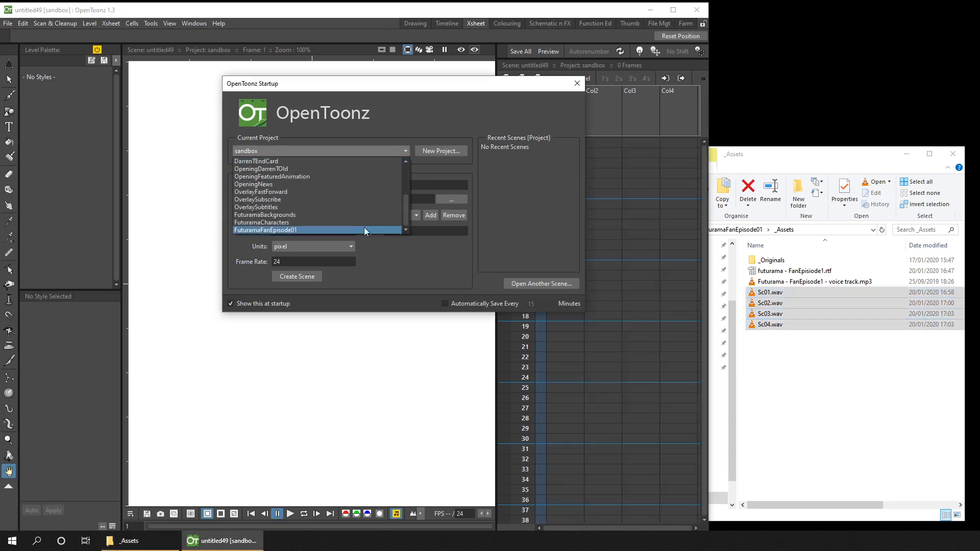
{"action": "left_click", "coordinate": [265, 230]}
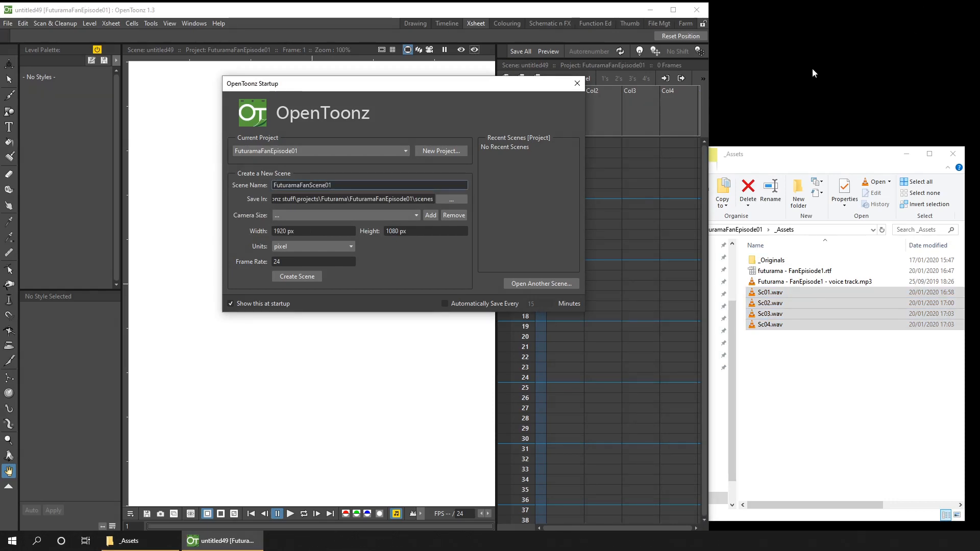
Create the scene, load Sc01.wav from its original location into the first column, and play it.
{"action": "left_click", "coordinate": [297, 276]}
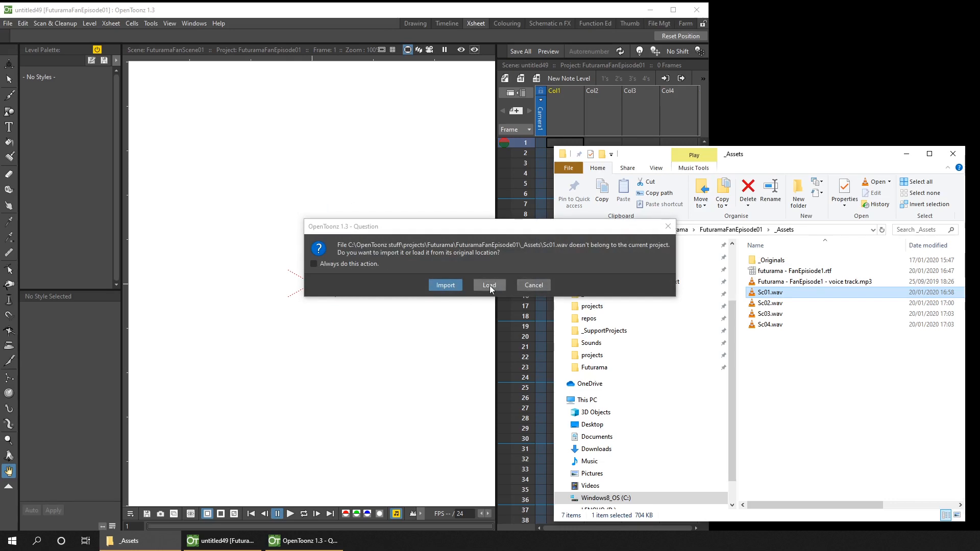
{"action": "left_click", "coordinate": [489, 284]}
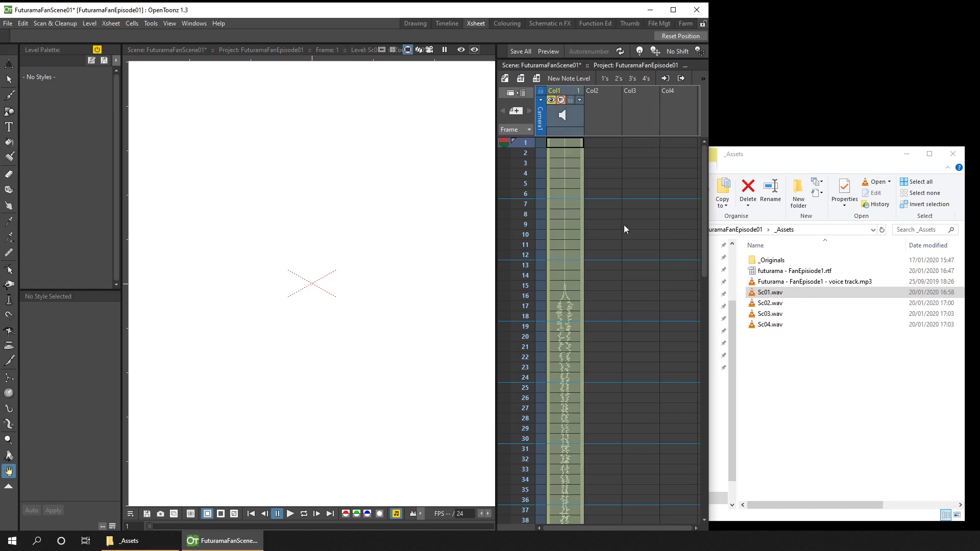
{"action": "mouse_move", "coordinate": [477, 234]}
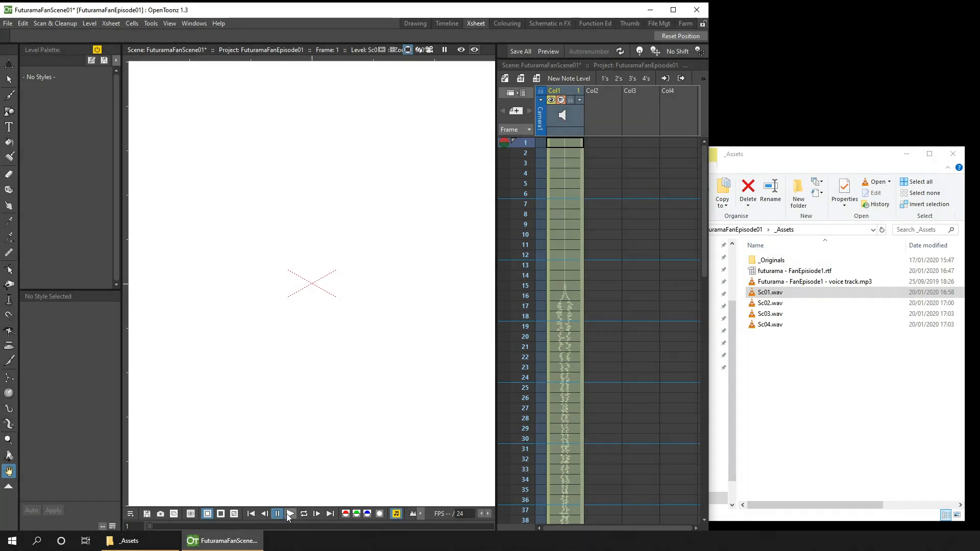
{"action": "left_click", "coordinate": [290, 513]}
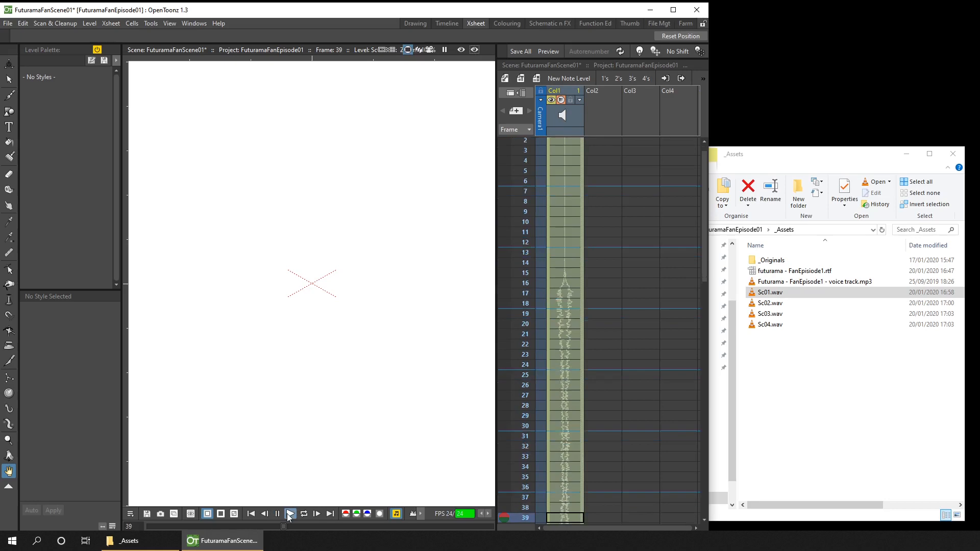
{"action": "left_click", "coordinate": [290, 514]}
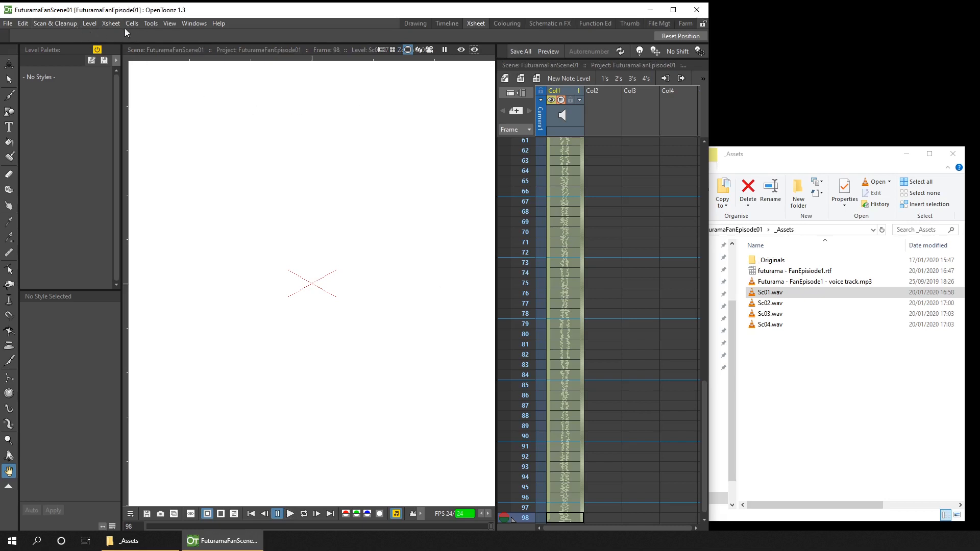
Set Output Settings to frames 1–98 in mp4 format, then start a new scene.
{"action": "left_click", "coordinate": [7, 23]}
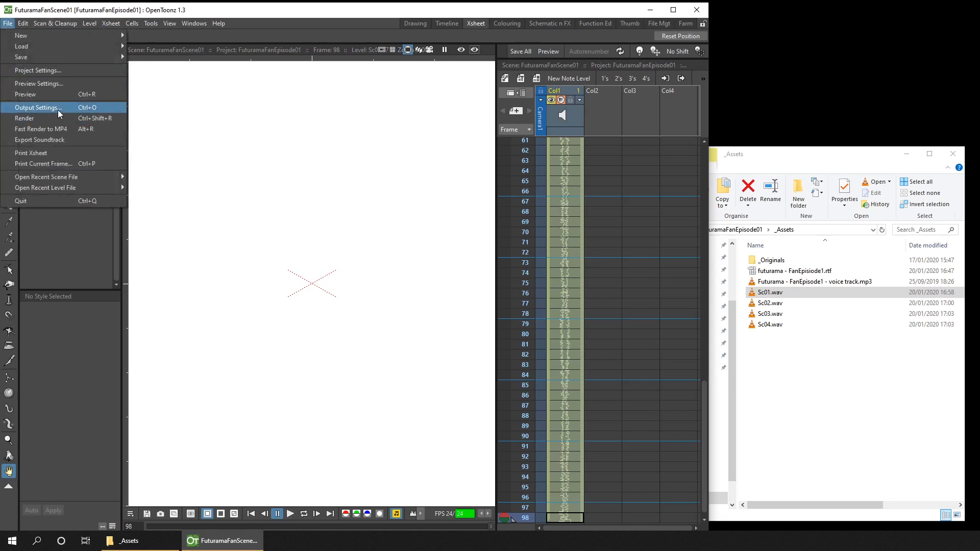
{"action": "left_click", "coordinate": [38, 107]}
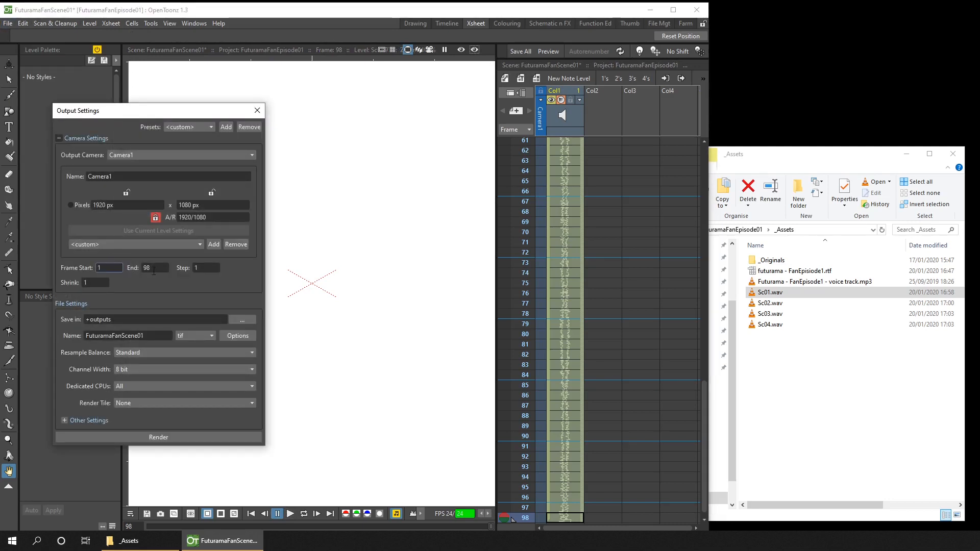
{"action": "left_click", "coordinate": [109, 268]}
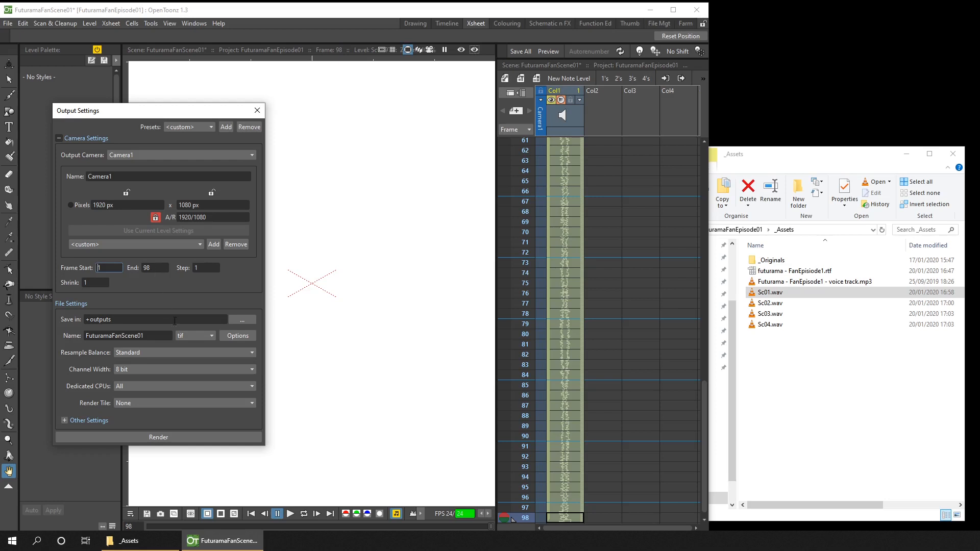
{"action": "left_click", "coordinate": [209, 335]}
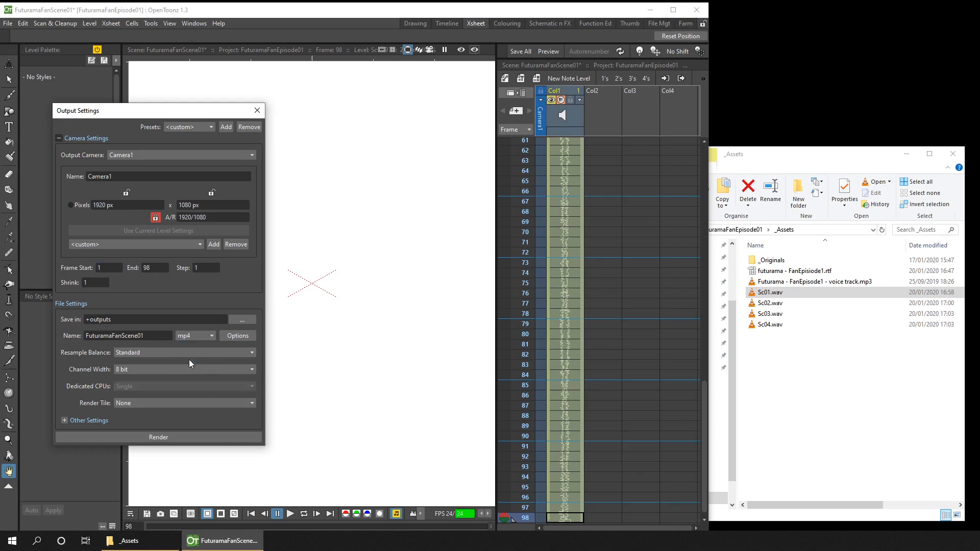
{"action": "mouse_move", "coordinate": [267, 232]}
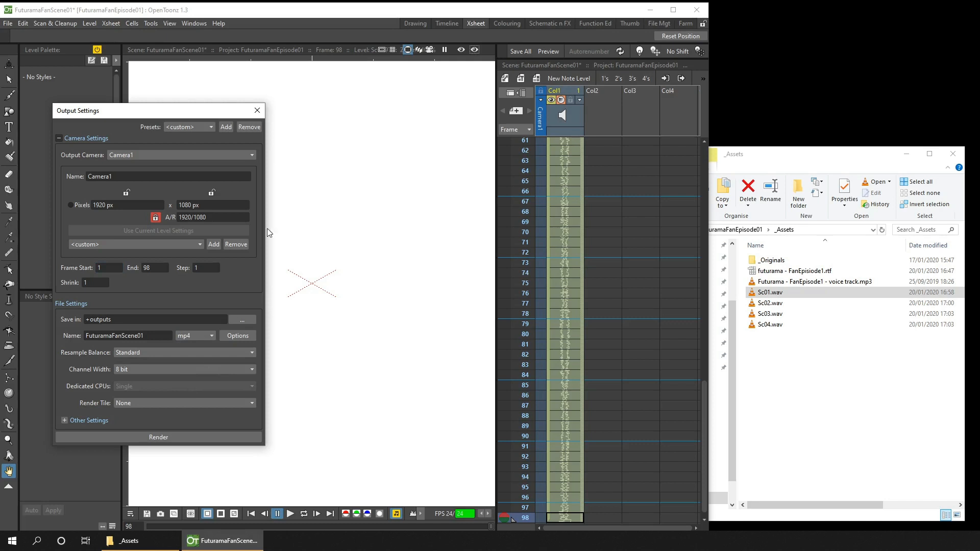
{"action": "left_click", "coordinate": [257, 111]}
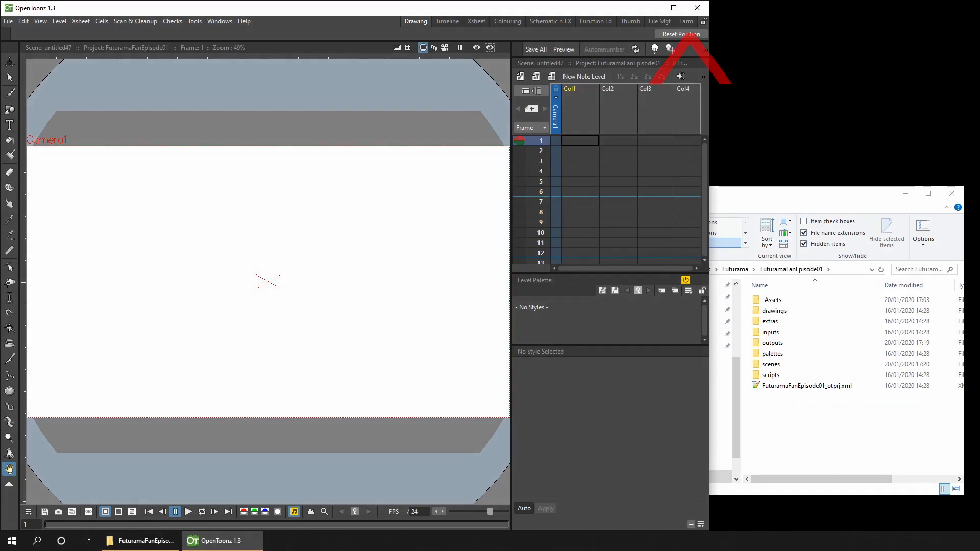
Check the Farm room, then open the Tasks panel from the Windows menu.
{"action": "left_click", "coordinate": [686, 21]}
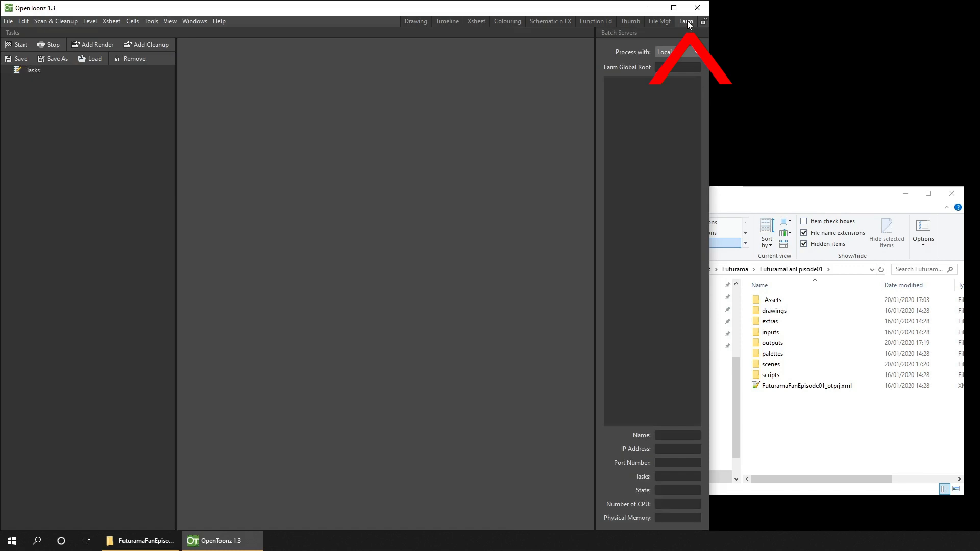
{"action": "mouse_move", "coordinate": [447, 63]}
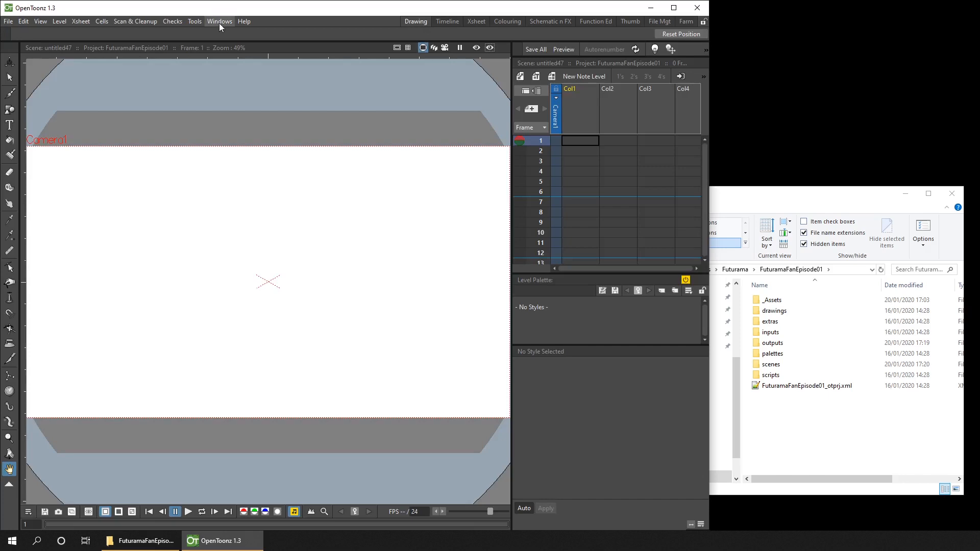
{"action": "left_click", "coordinate": [219, 20]}
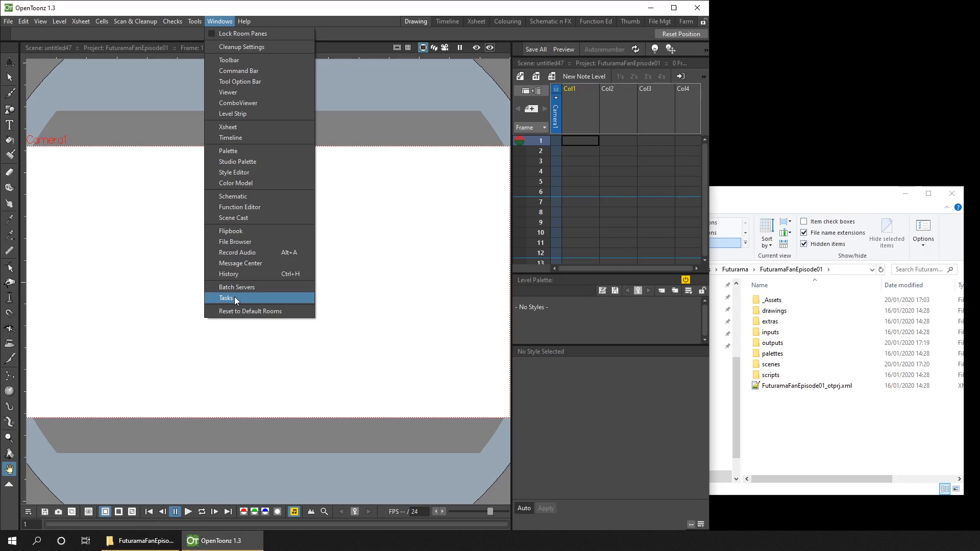
{"action": "left_click", "coordinate": [226, 297]}
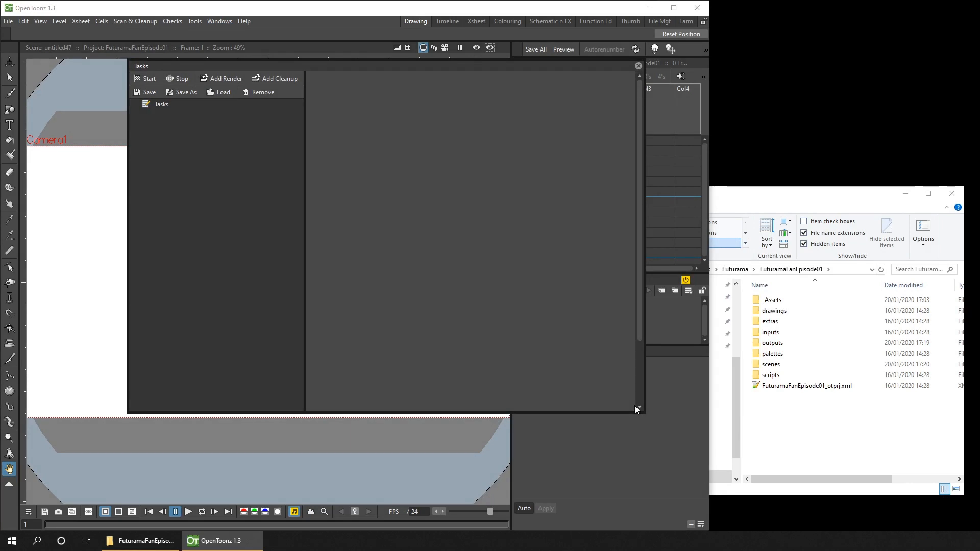
{"action": "mouse_move", "coordinate": [222, 78]}
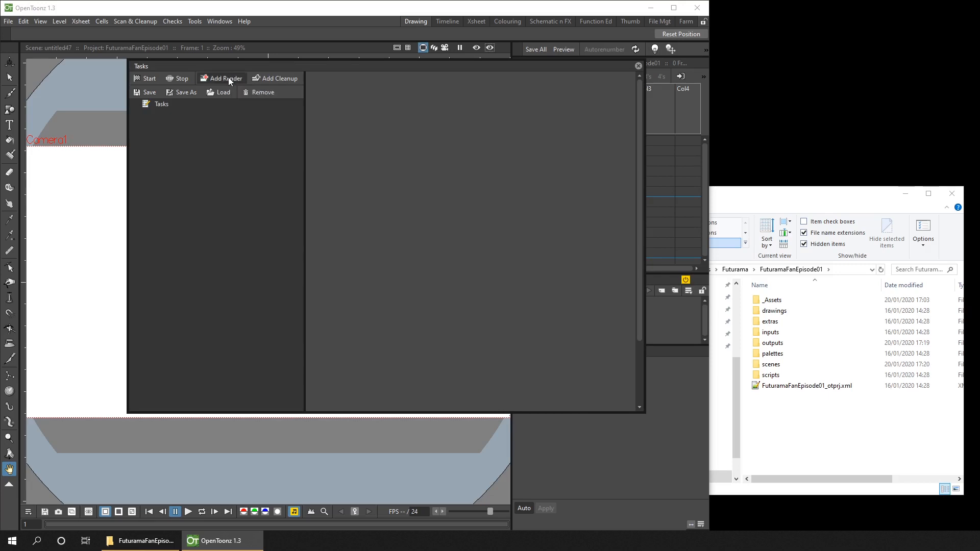
Add FanEpisodeScene01.tnz from FuturamaFanEpisode01\scenes as a render task and expand Tasks.
{"action": "left_click", "coordinate": [225, 78]}
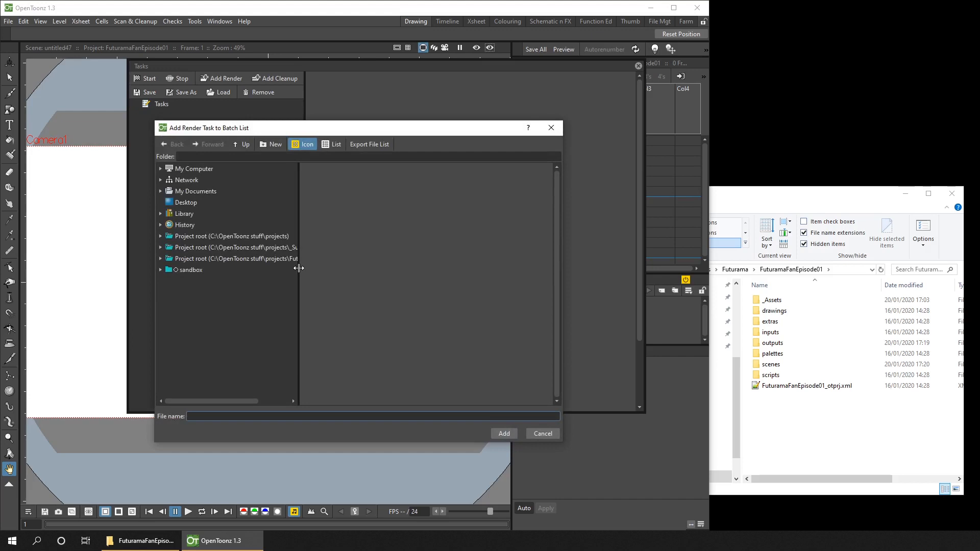
{"action": "left_click", "coordinate": [235, 258]}
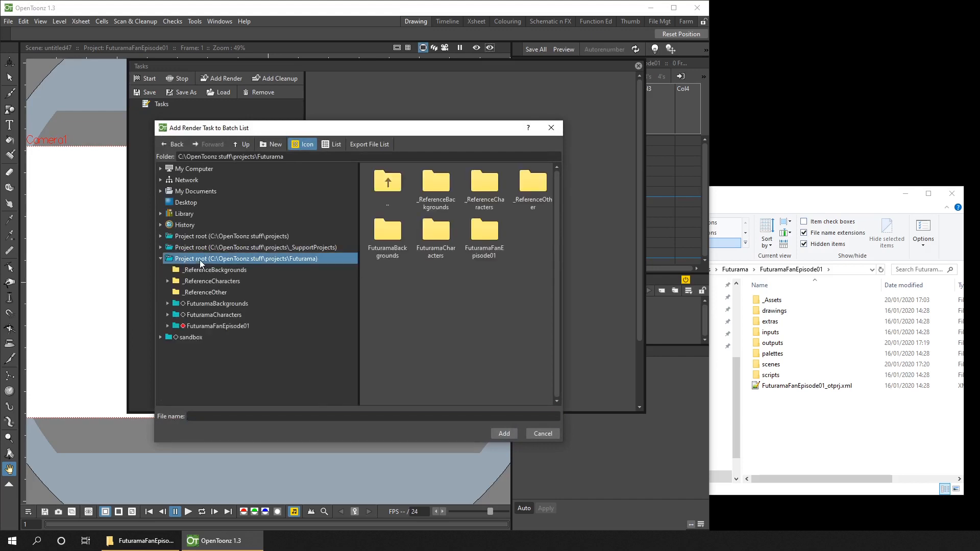
{"action": "double_click", "coordinate": [484, 237]}
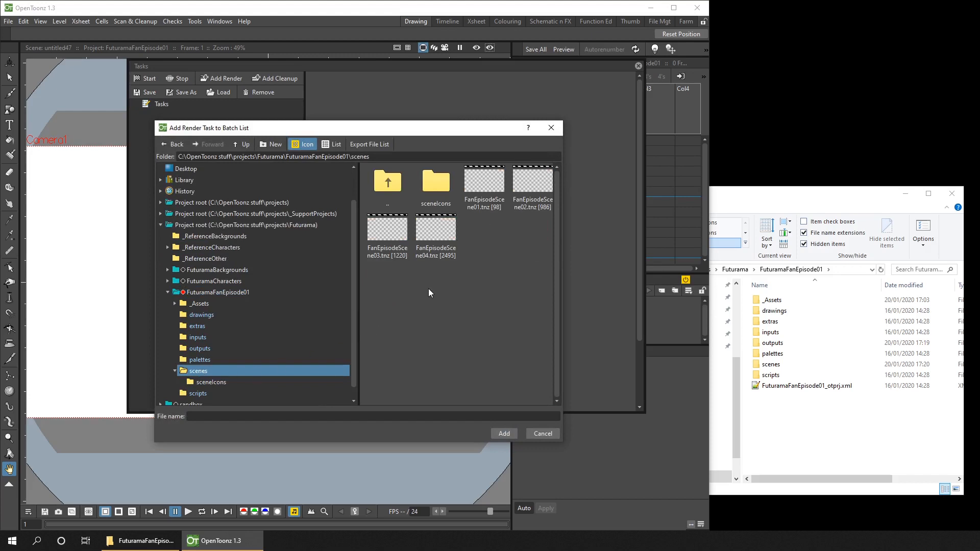
{"action": "left_click", "coordinate": [483, 183]}
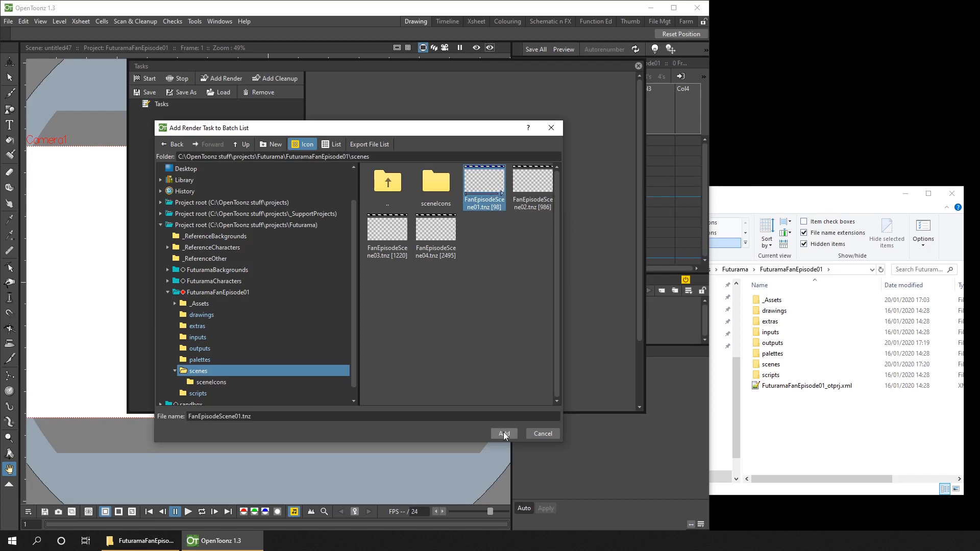
{"action": "left_click", "coordinate": [503, 434]}
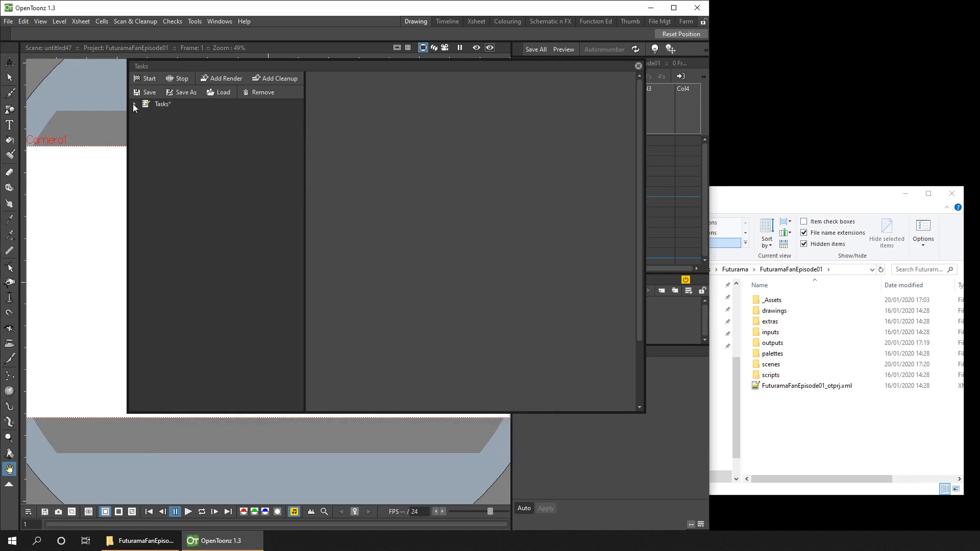
{"action": "left_click", "coordinate": [134, 103]}
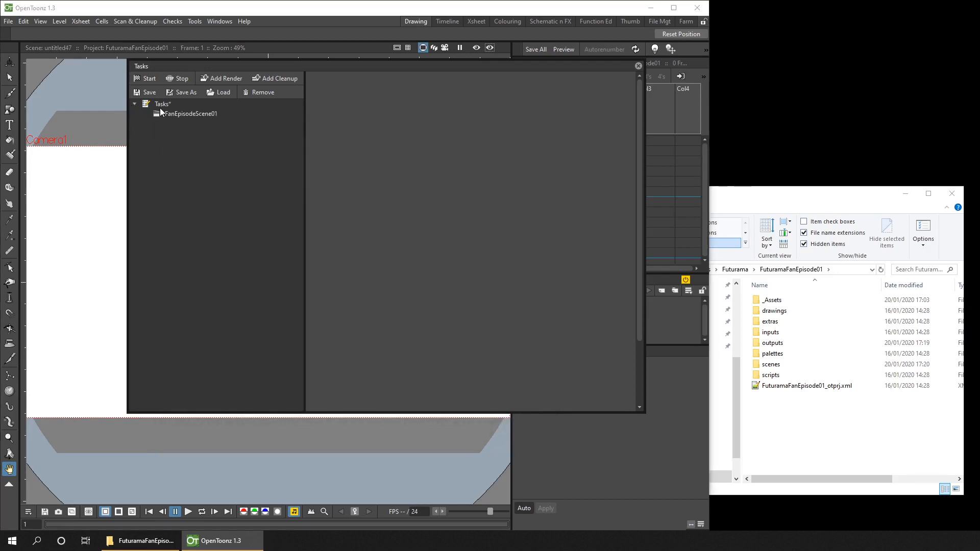
Add the FanEpisodeScene04 render task, inspect the tasks, and select the Tasks root.
{"action": "left_click", "coordinate": [190, 113]}
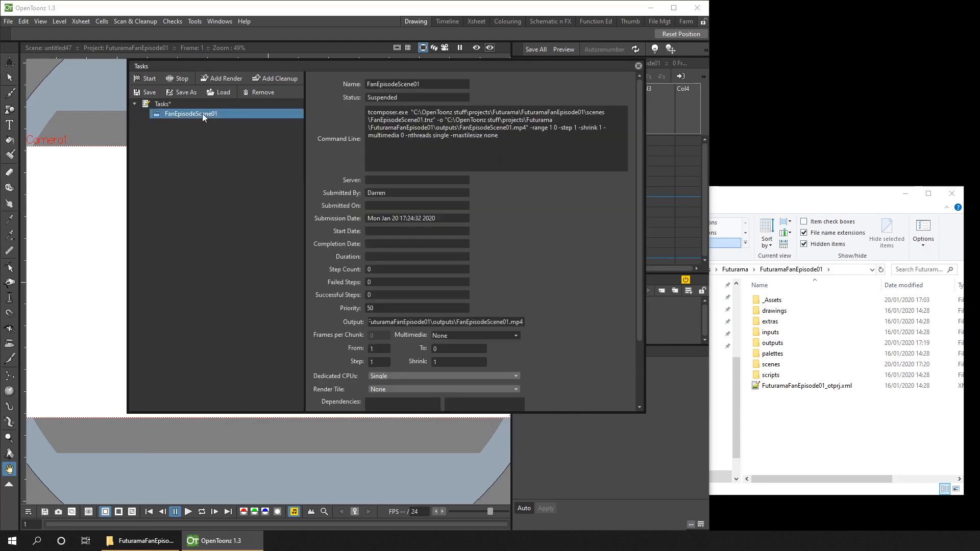
{"action": "mouse_move", "coordinate": [537, 106]}
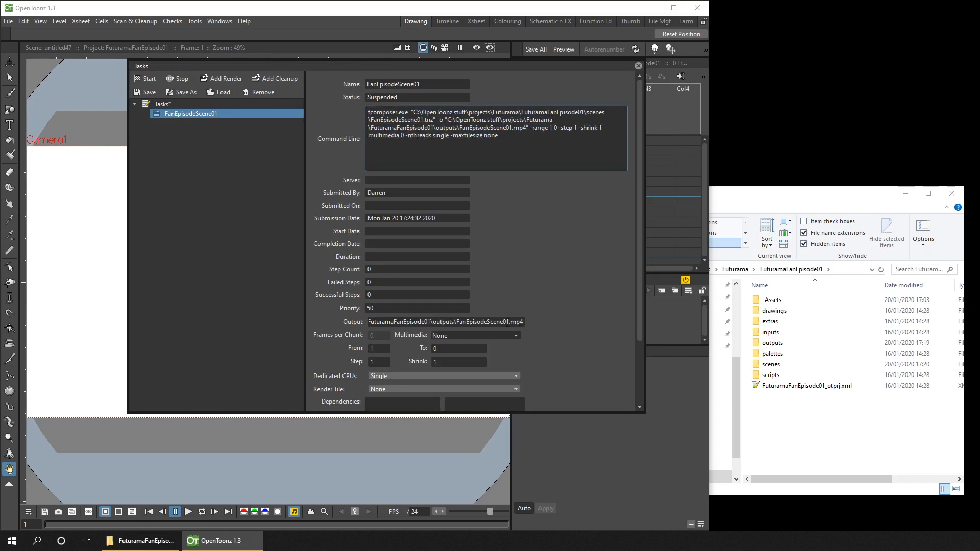
{"action": "double_click", "coordinate": [491, 322]}
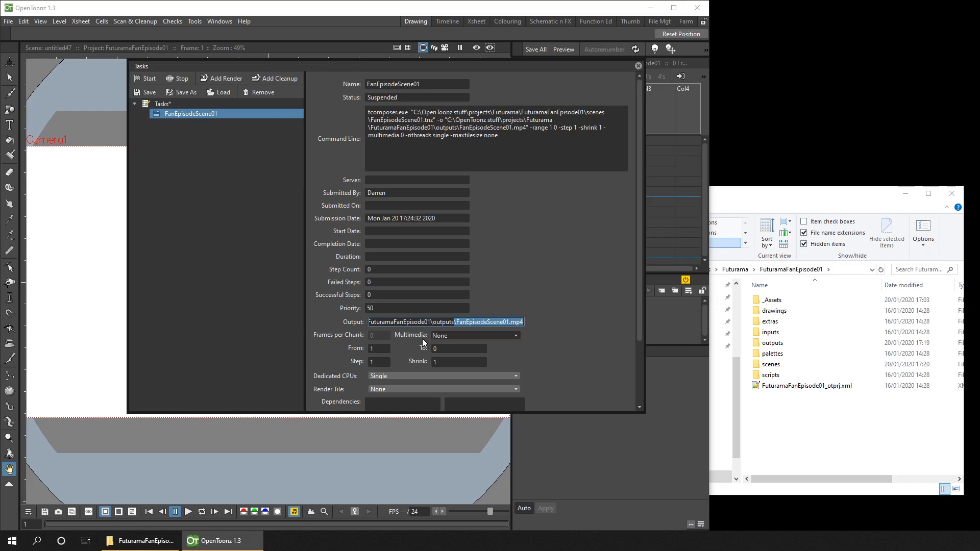
{"action": "left_click", "coordinate": [223, 79]}
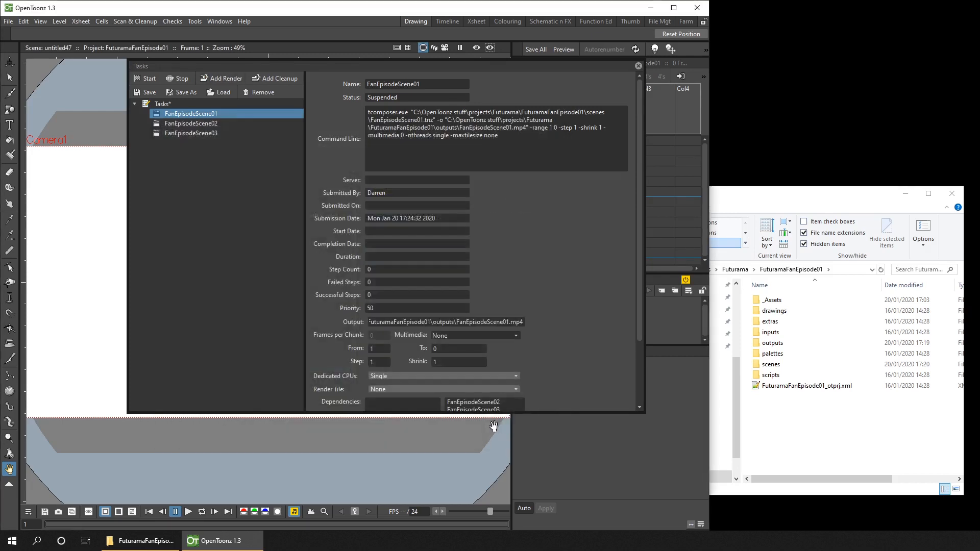
{"action": "left_click", "coordinate": [190, 123]}
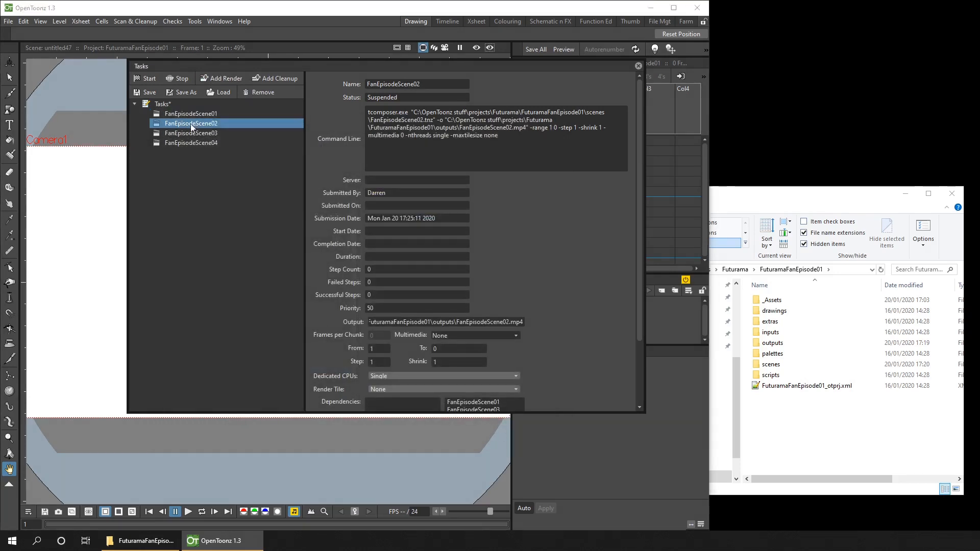
{"action": "left_click", "coordinate": [190, 142]}
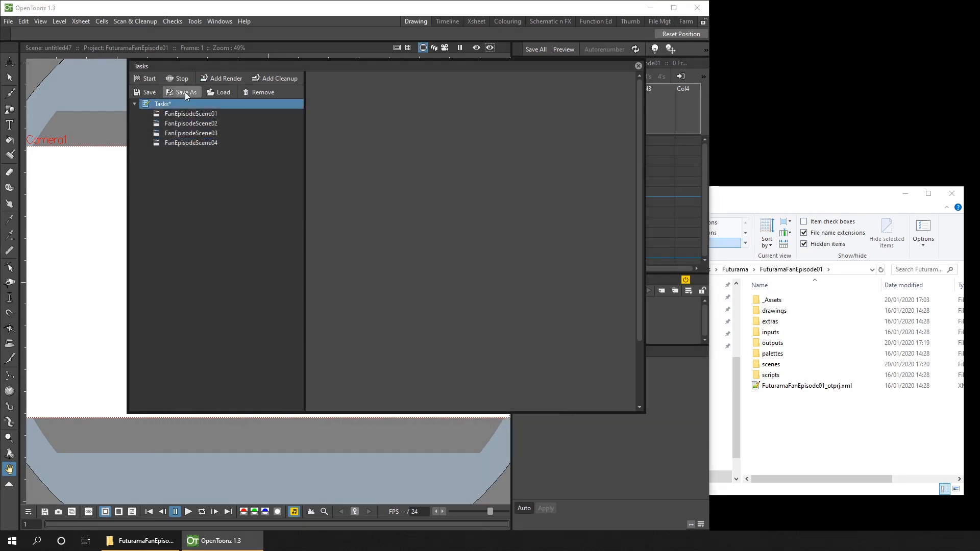
Save the task list as 'FuturamaFanEpisode' in FuturamaFanEpisode01\_Assets.
{"action": "left_click", "coordinate": [187, 92]}
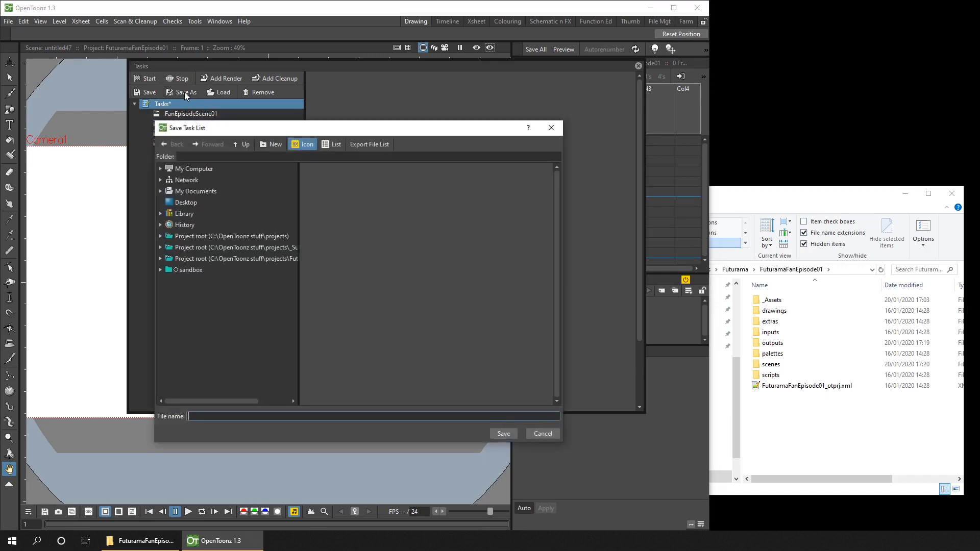
{"action": "left_click", "coordinate": [161, 258]}
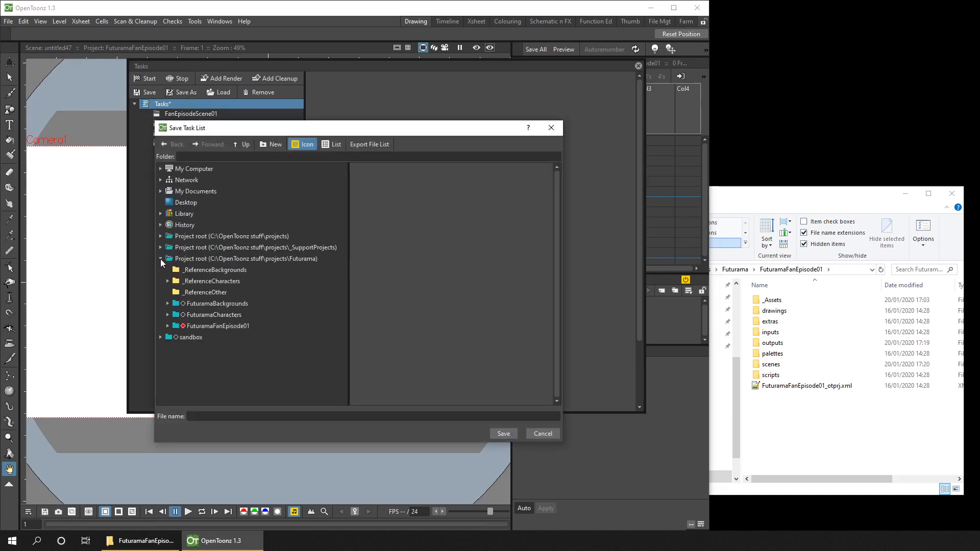
{"action": "left_click", "coordinate": [167, 325]}
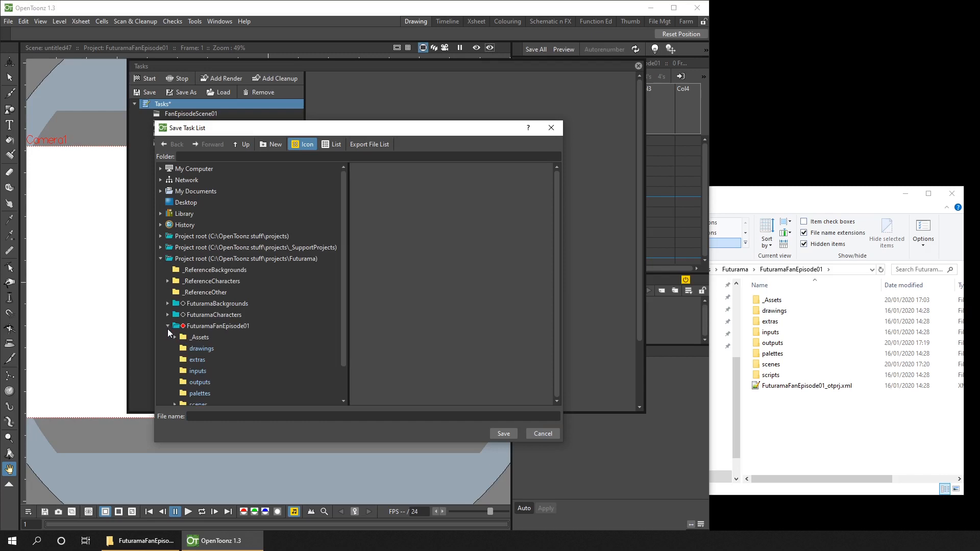
{"action": "left_click", "coordinate": [197, 337]}
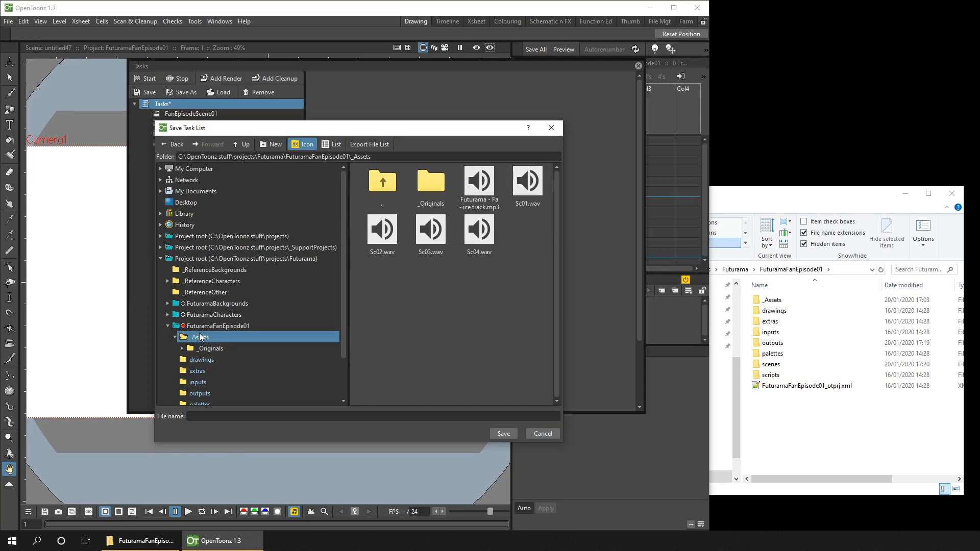
{"action": "type", "text": "FuturamaFanEpisode"}
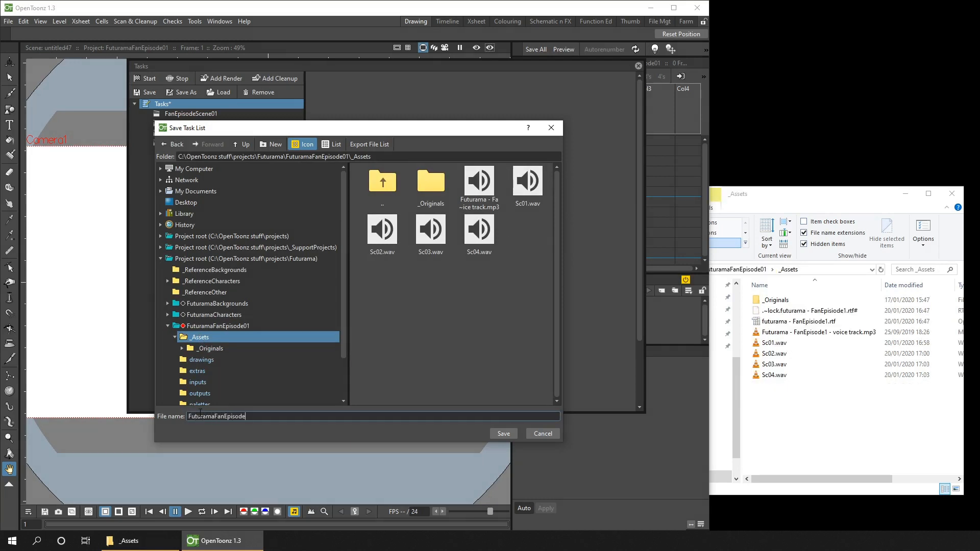
{"action": "left_click", "coordinate": [503, 434]}
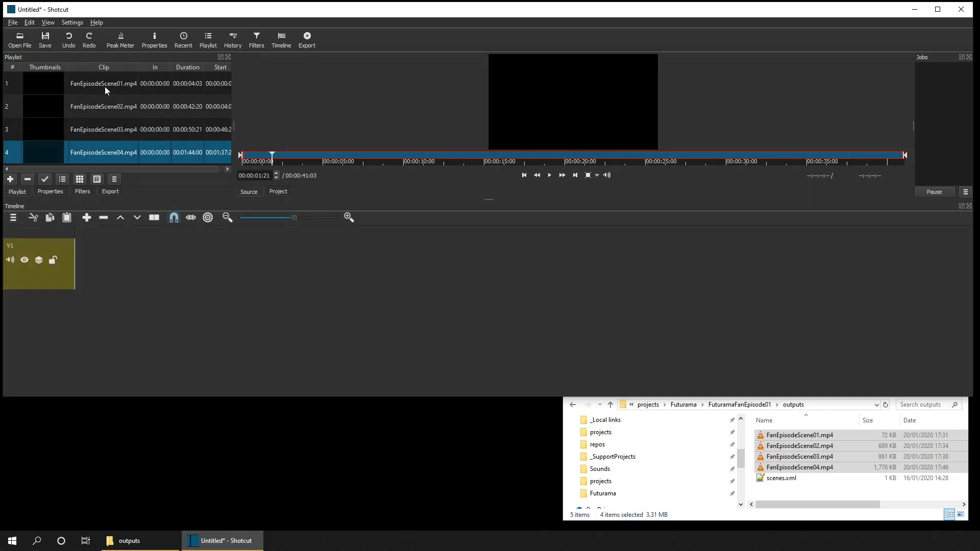
Add video track V2 and place the playlist scene clips on V1 and V2.
{"action": "left_click", "coordinate": [14, 218]}
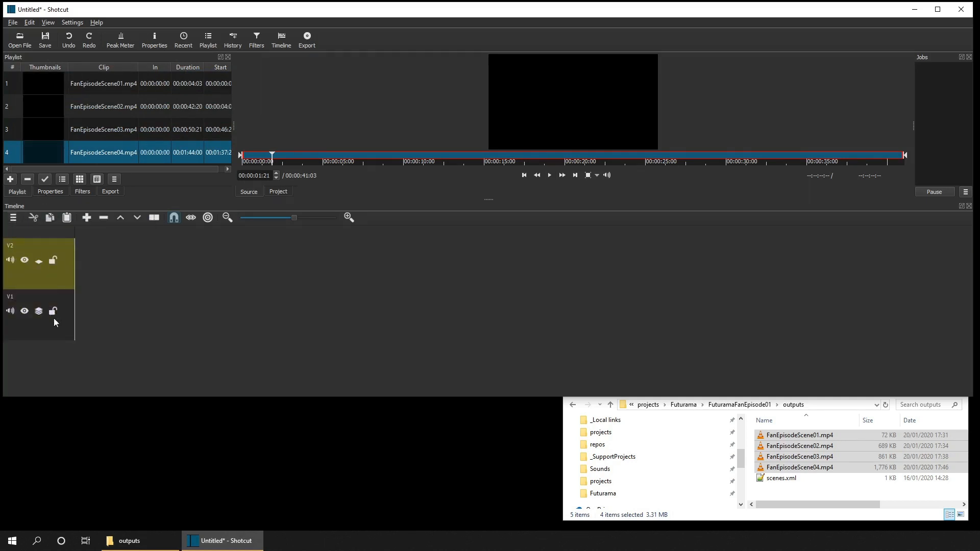
{"action": "left_click", "coordinate": [103, 83]}
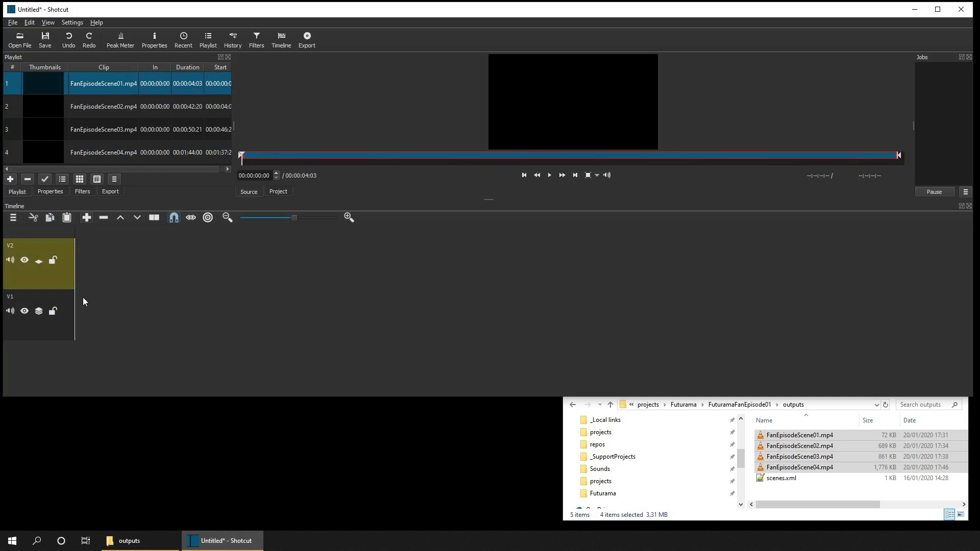
{"action": "left_click", "coordinate": [103, 106]}
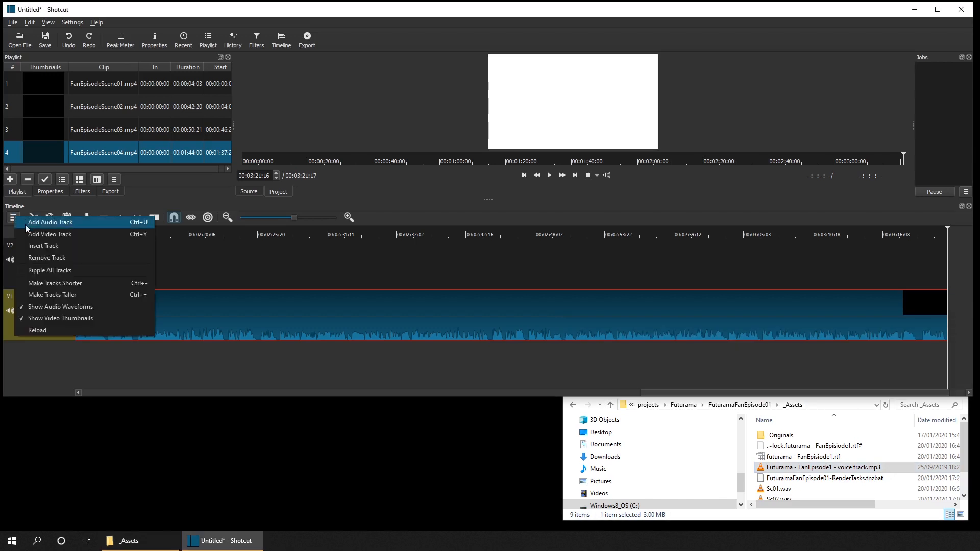
Add audio track A1 and place the voice track mp3 on it.
{"action": "left_click", "coordinate": [50, 223]}
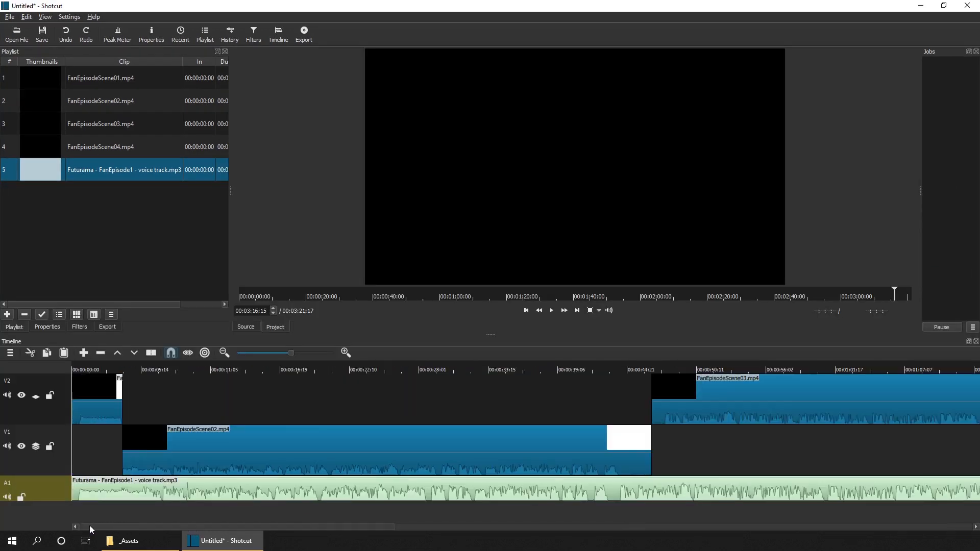
{"action": "scroll", "scroll_direction": "right", "scroll_amount": 3}
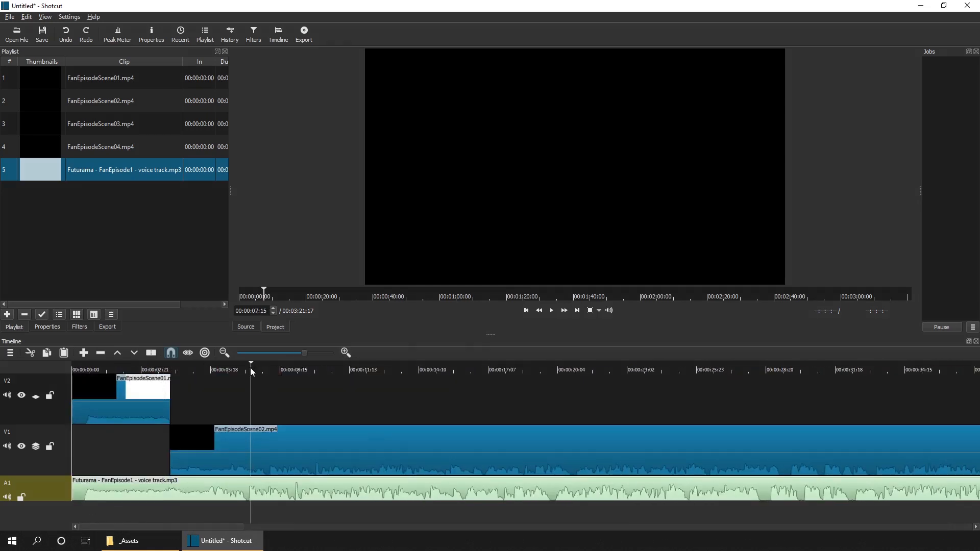
{"action": "left_click", "coordinate": [344, 353]}
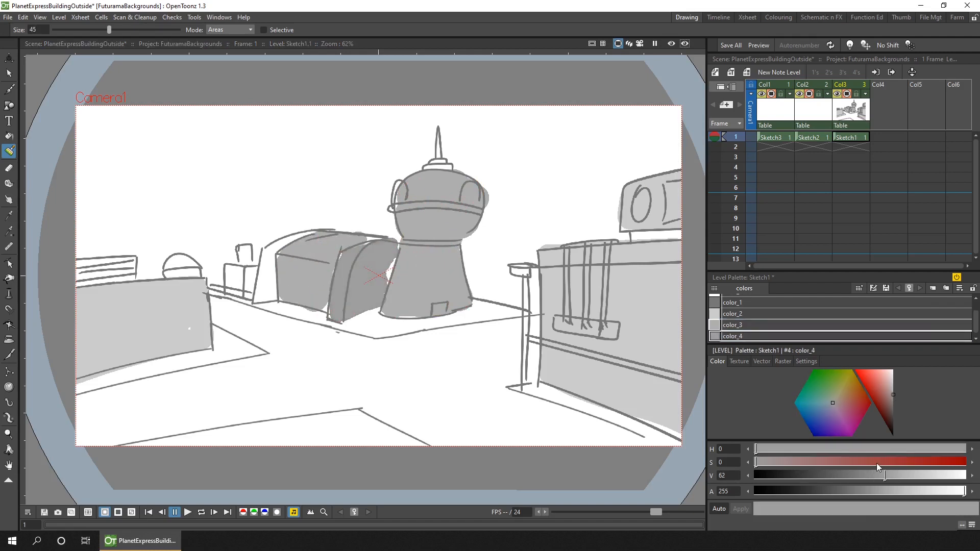
Close OpenToonz and open FuturamaFanAnimationEpisode01.mlt from the outputs folder.
{"action": "left_click", "coordinate": [733, 325]}
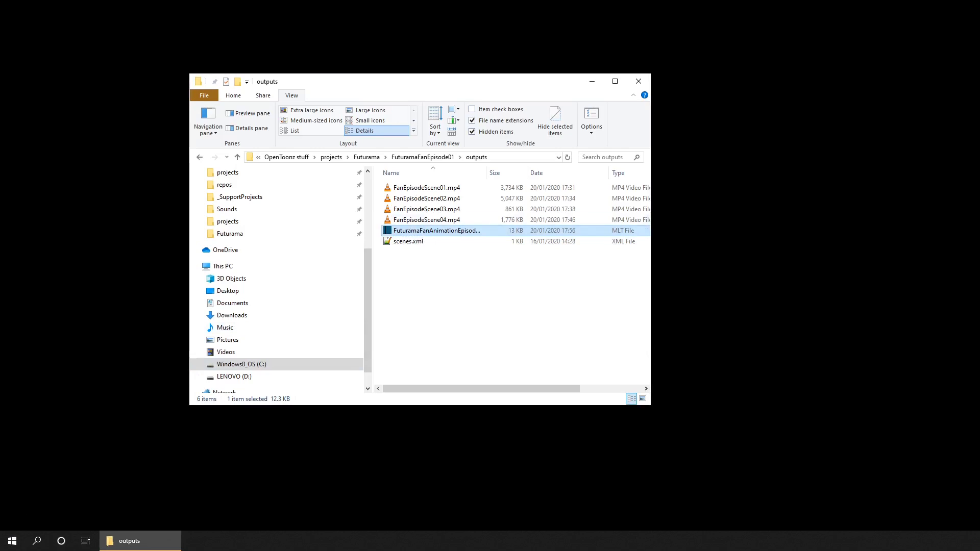
{"action": "double_click", "coordinate": [436, 230]}
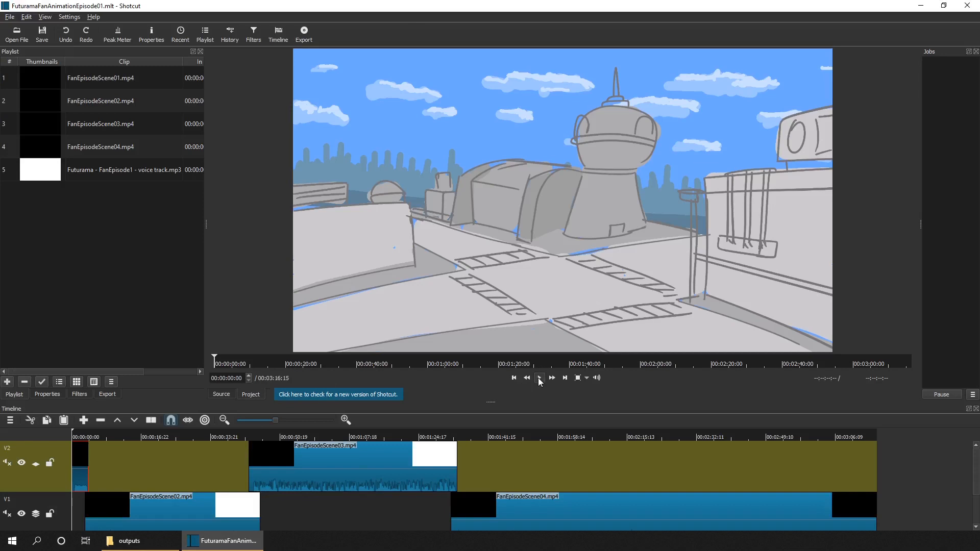
Play the episode, jump back to an earlier point, and play again.
{"action": "left_click", "coordinate": [539, 378]}
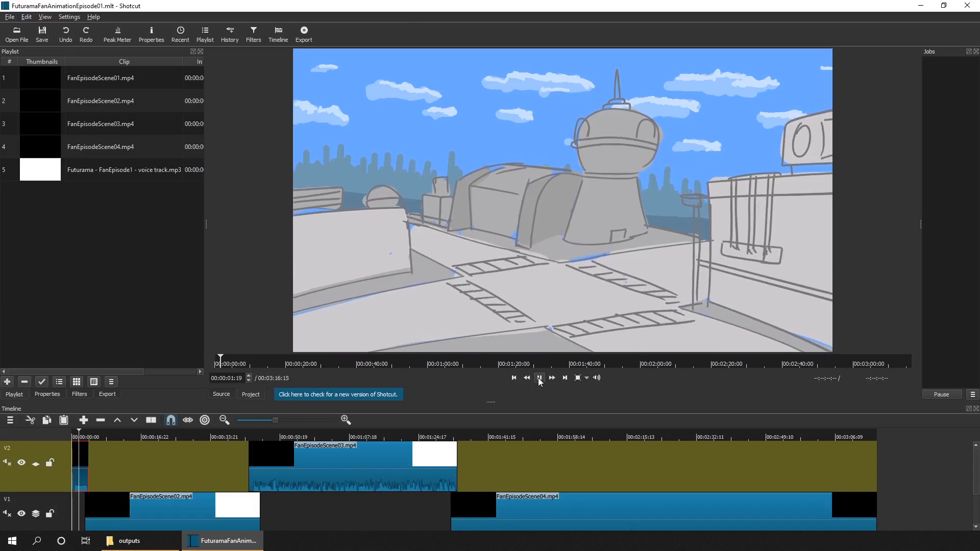
{"action": "left_click", "coordinate": [539, 378]}
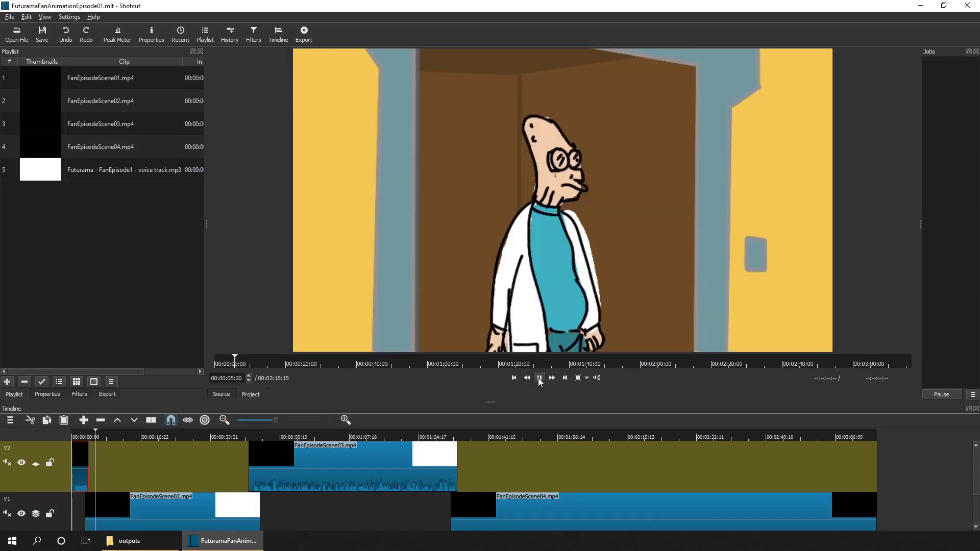
{"action": "left_click", "coordinate": [539, 378]}
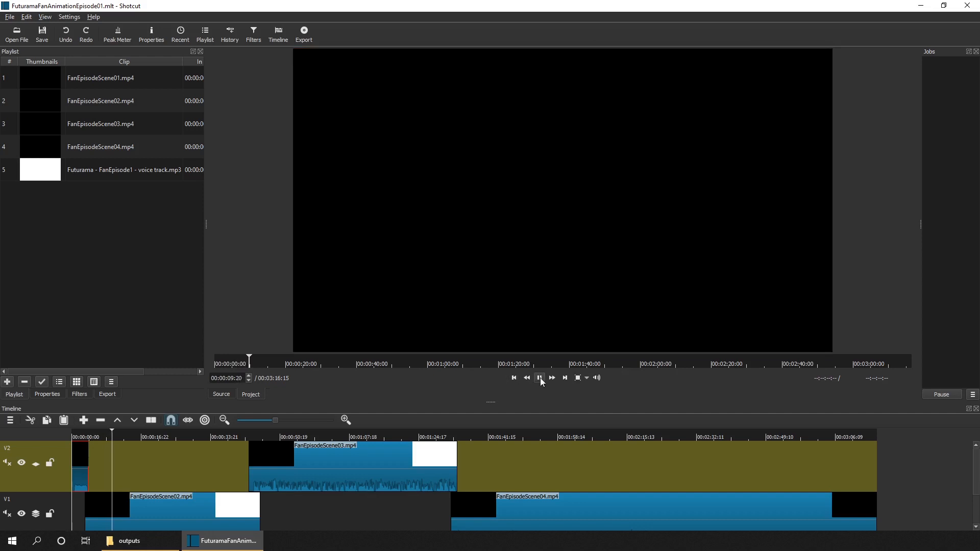
{"action": "left_click", "coordinate": [539, 378]}
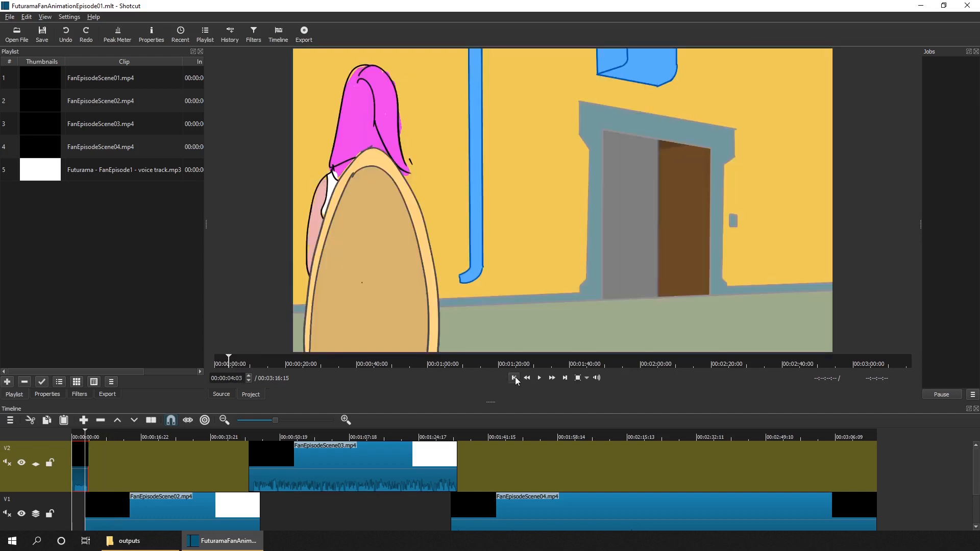
{"action": "left_click", "coordinate": [513, 378]}
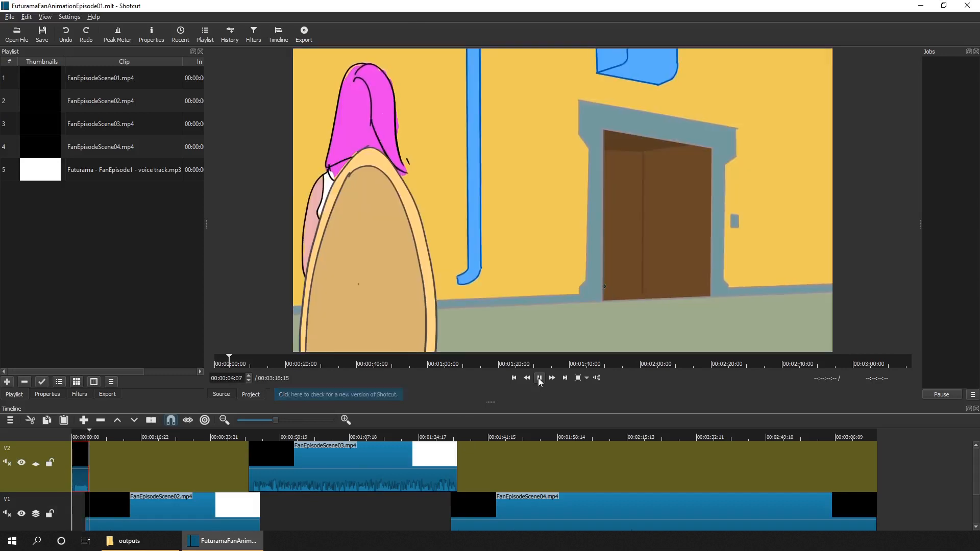
Stop playback, return to the start, and play the episode from the beginning.
{"action": "left_click", "coordinate": [539, 378]}
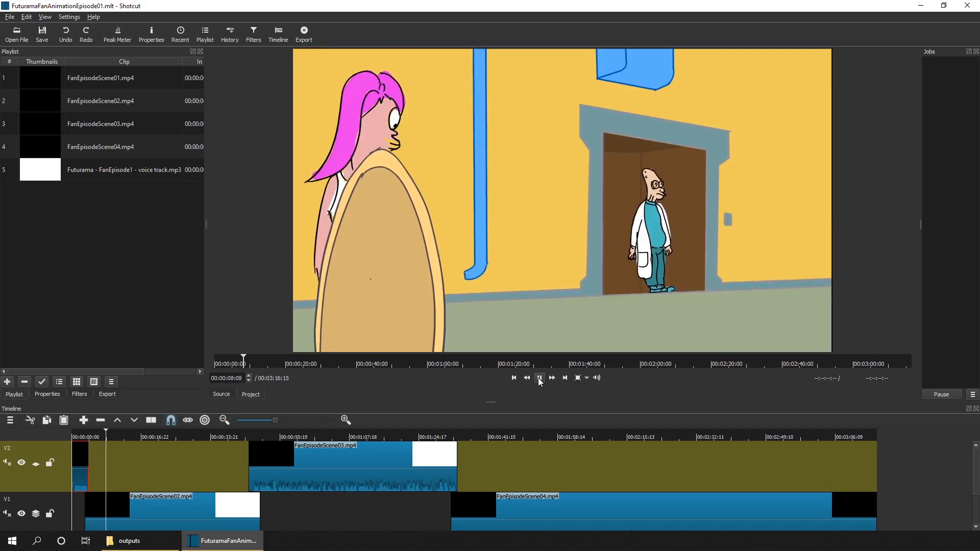
{"action": "left_click", "coordinate": [539, 377]}
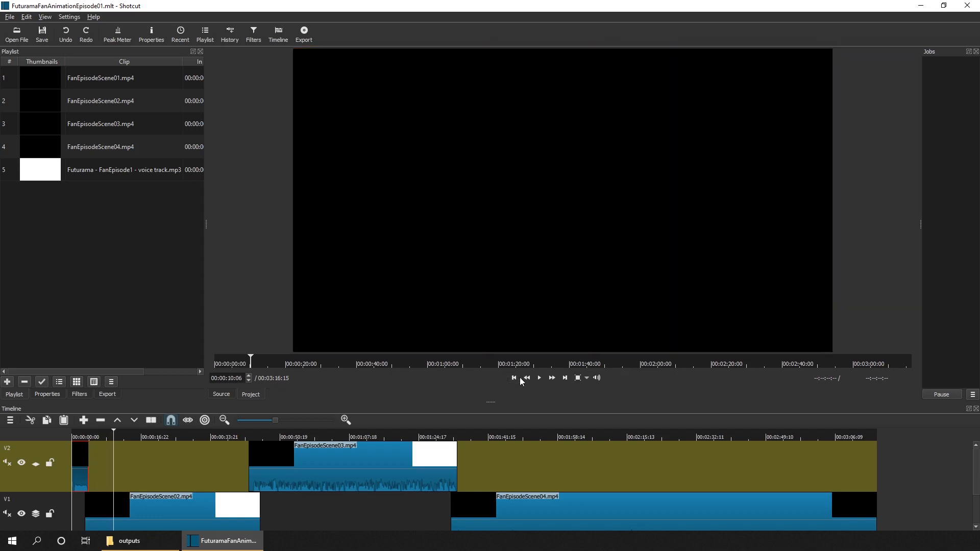
{"action": "left_click", "coordinate": [513, 377]}
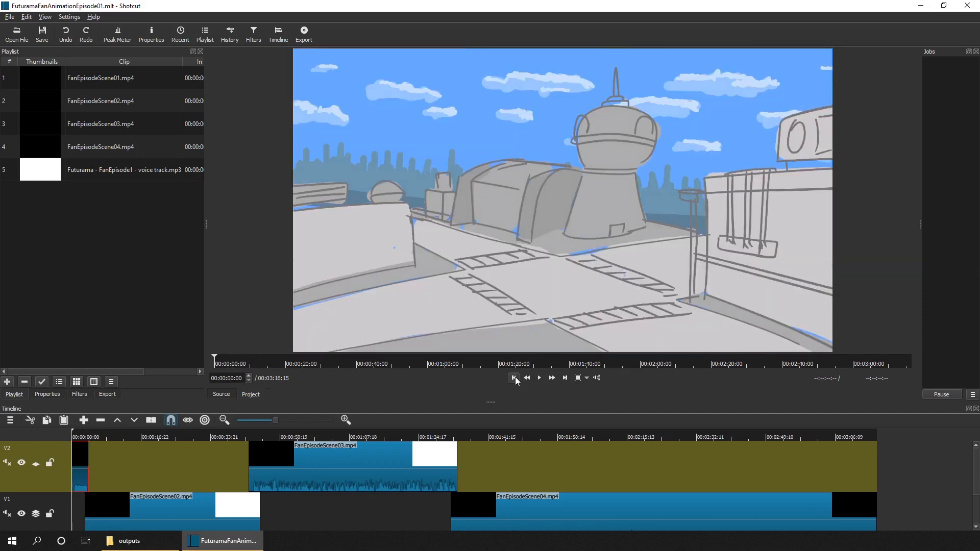
{"action": "left_click", "coordinate": [514, 377]}
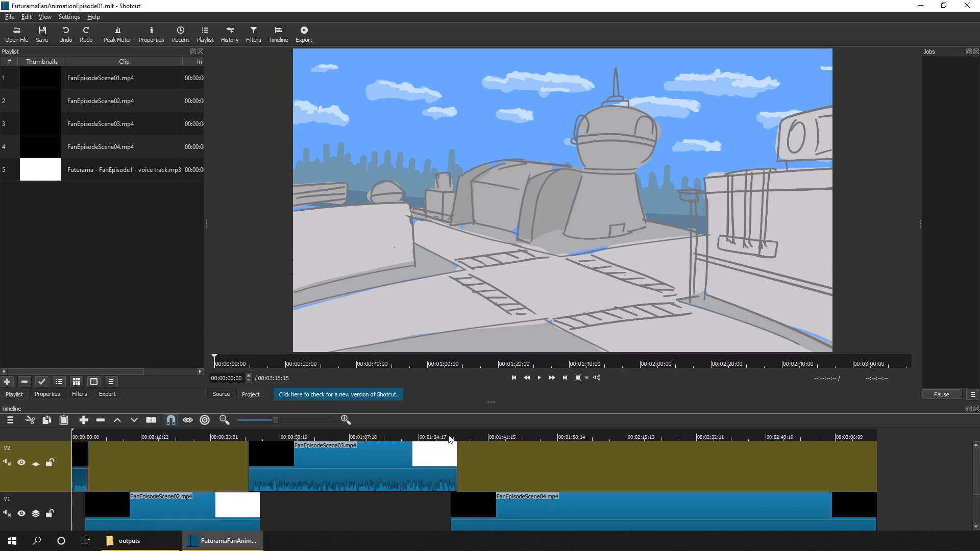
{"action": "left_click", "coordinate": [539, 378]}
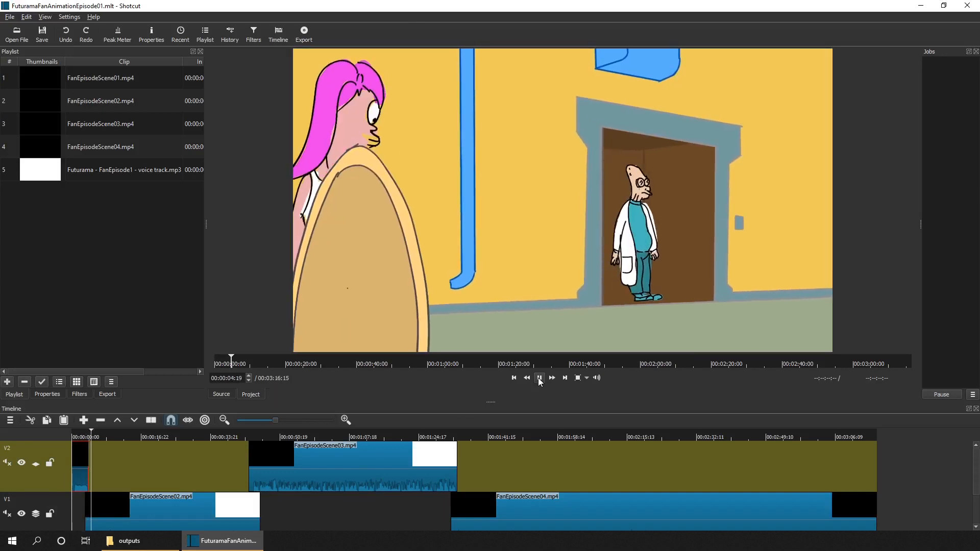
{"action": "left_click", "coordinate": [539, 378]}
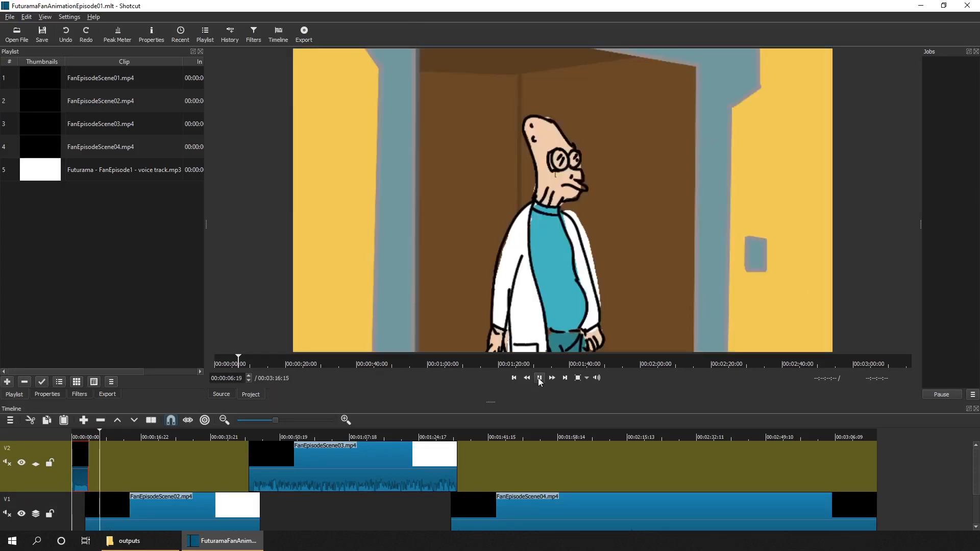
{"action": "left_click", "coordinate": [539, 378]}
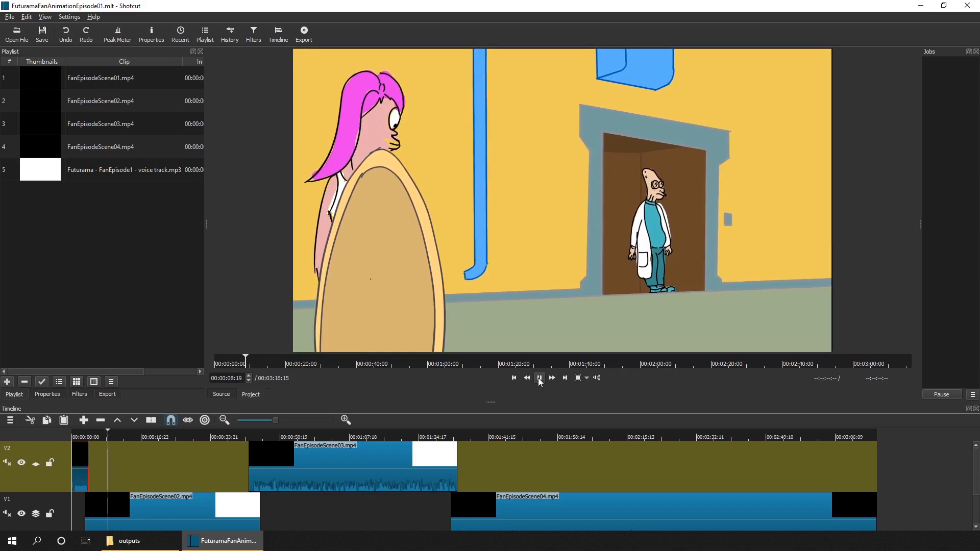